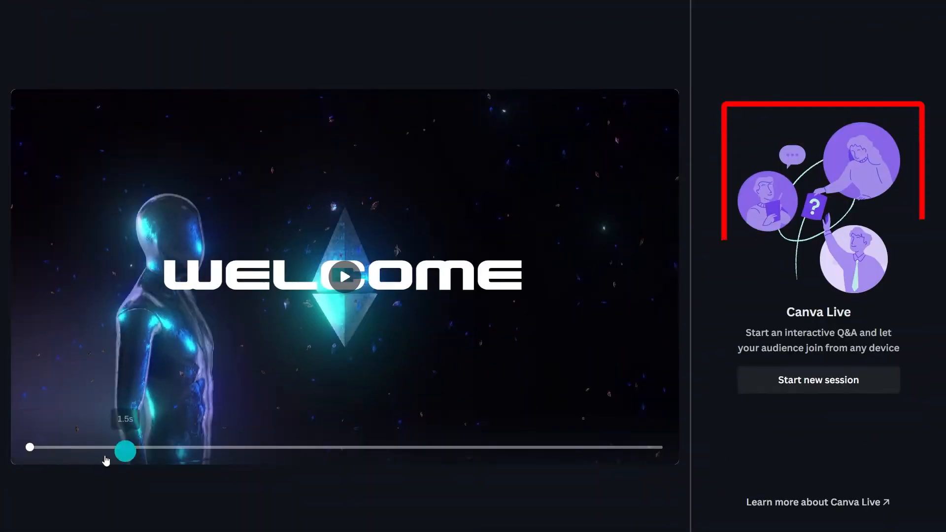
# Exit the presentation and bring up the Create a design menu on the home page
pyautogui.click(345, 277)
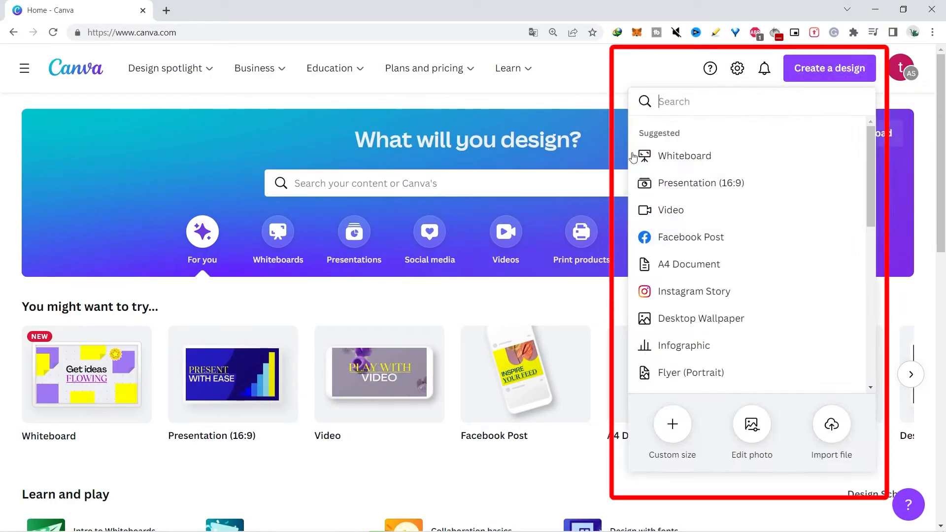
# Start a new Video design containing the WELCOME space clip
pyautogui.click(670, 210)
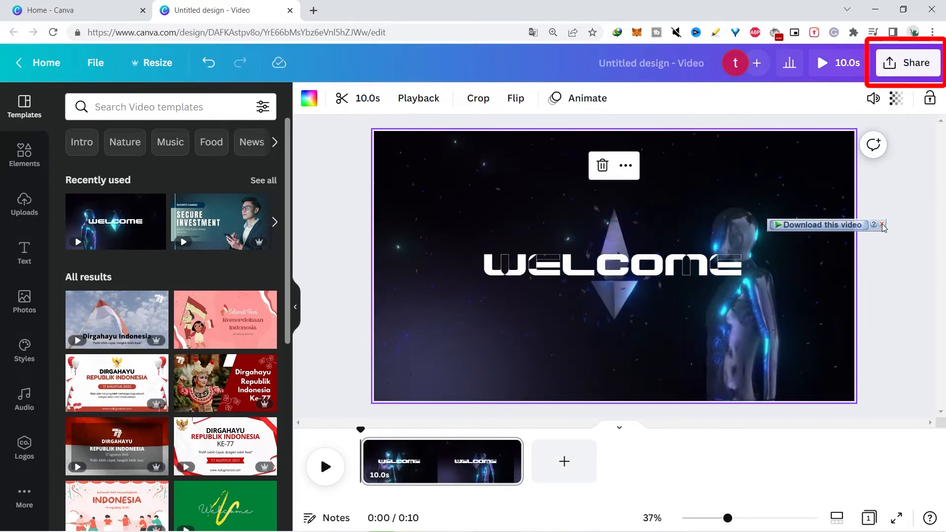
# From Share, go to Present and show the presentation types: Standard, Presenter view, Present and record
pyautogui.click(908, 62)
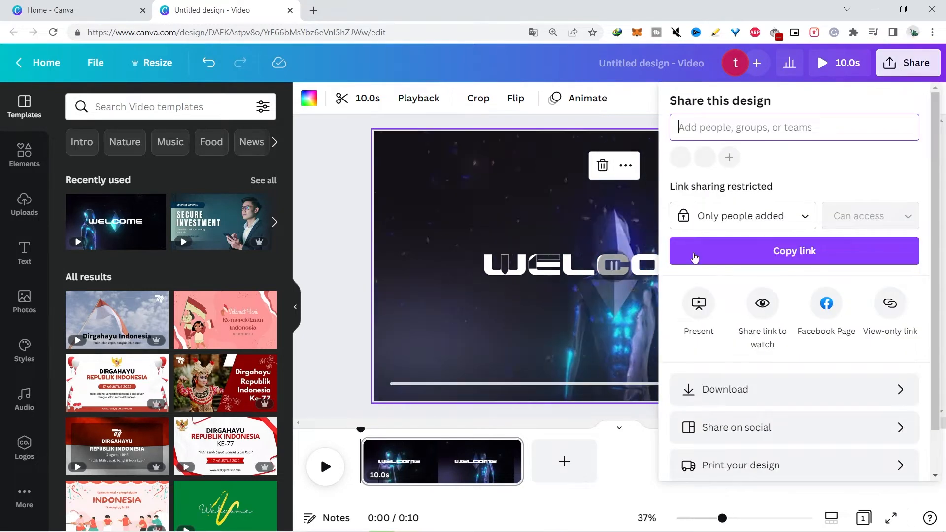
pyautogui.click(697, 307)
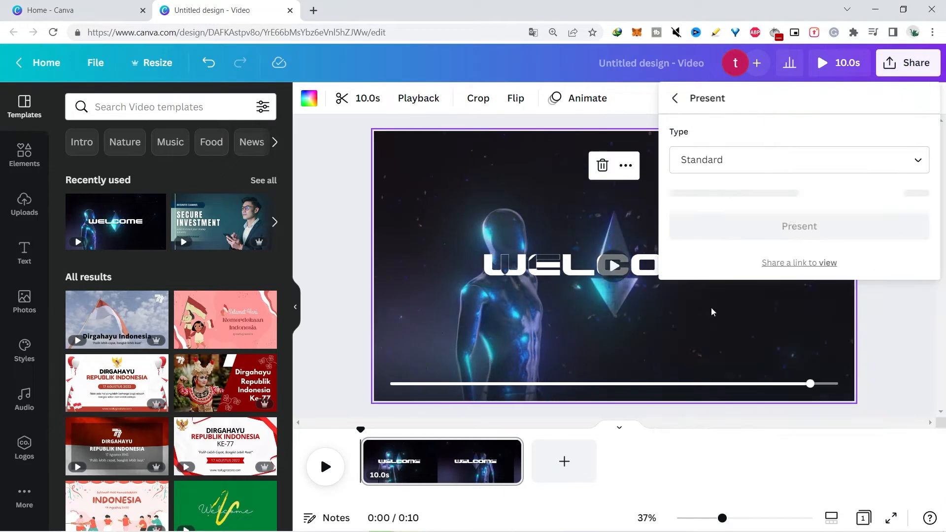
pyautogui.click(798, 160)
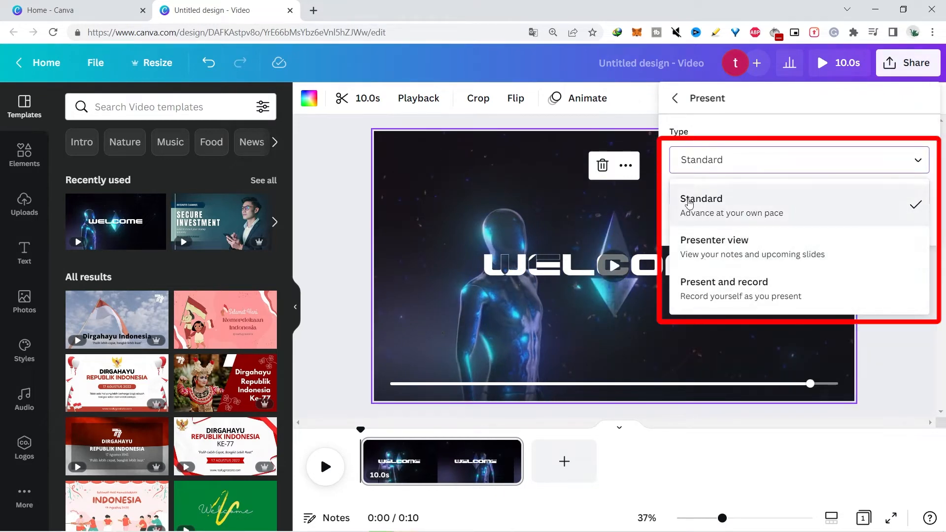
pyautogui.moveTo(703, 234)
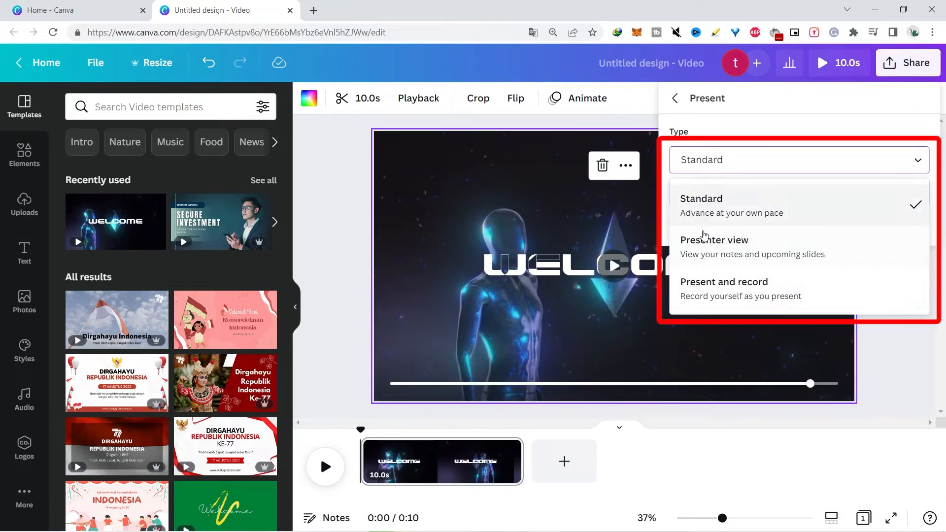
pyautogui.moveTo(773, 202)
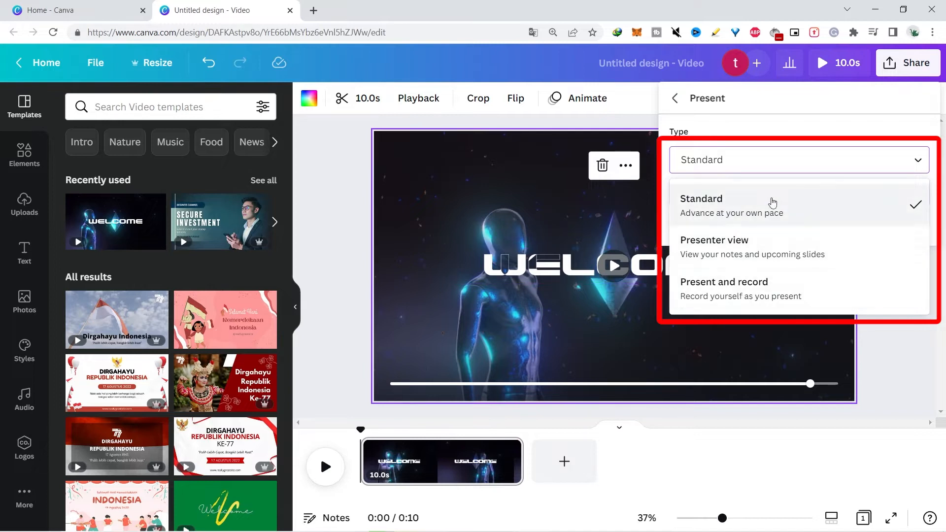
pyautogui.moveTo(841, 257)
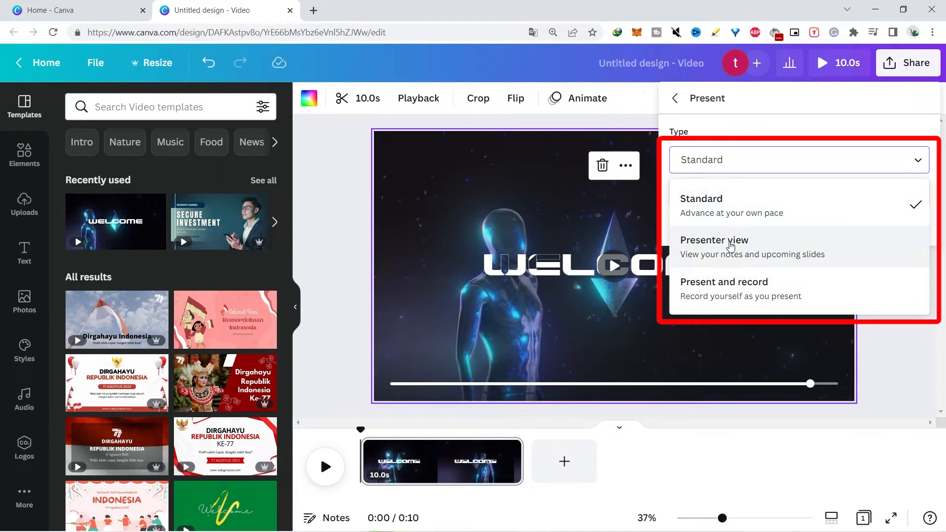
pyautogui.moveTo(738, 285)
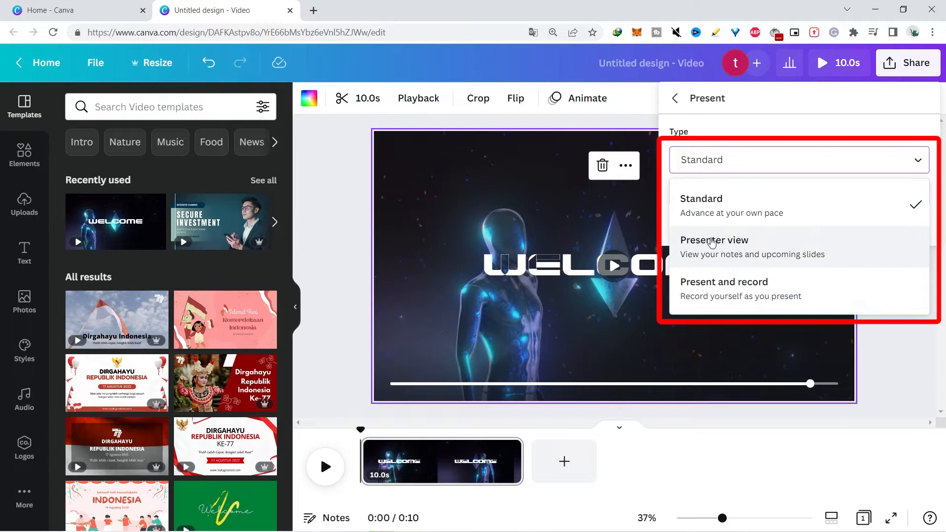
pyautogui.moveTo(762, 252)
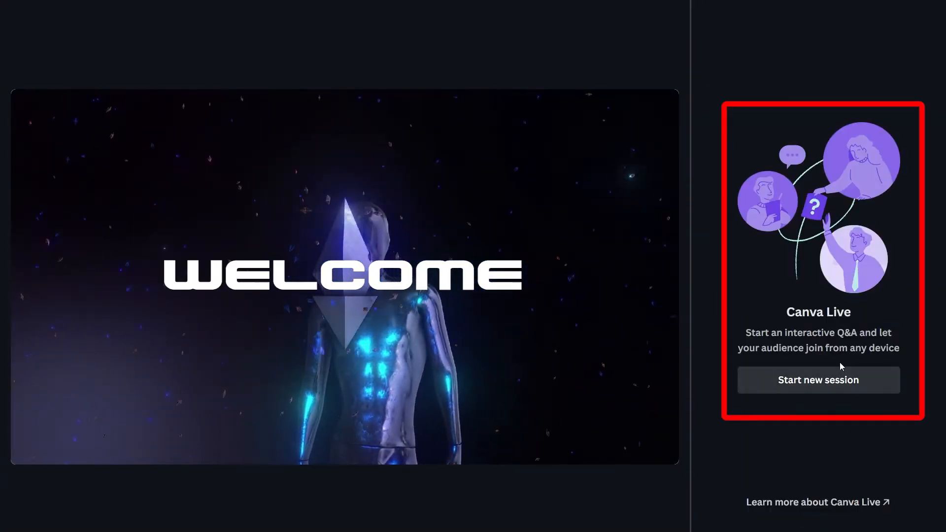
# Start a new Canva Live session and copy the audience invitation with code 488-077
pyautogui.click(818, 379)
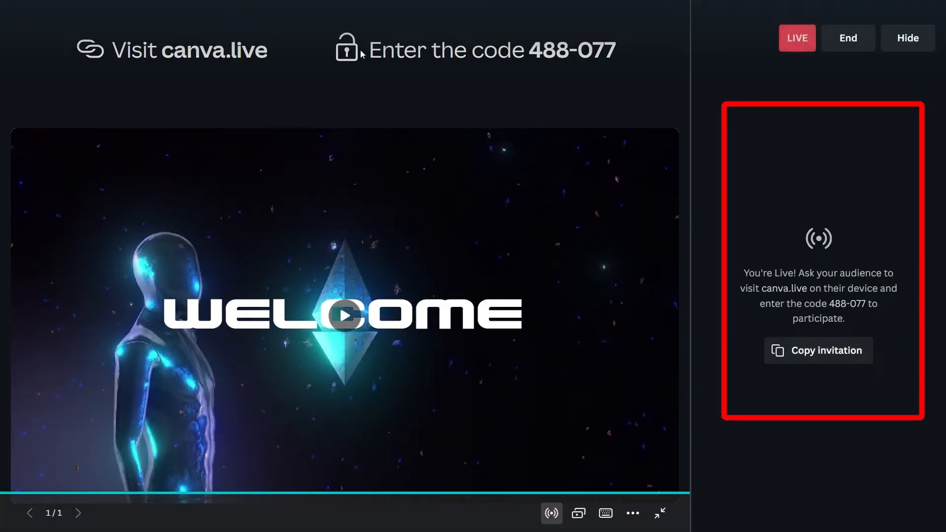
pyautogui.click(818, 350)
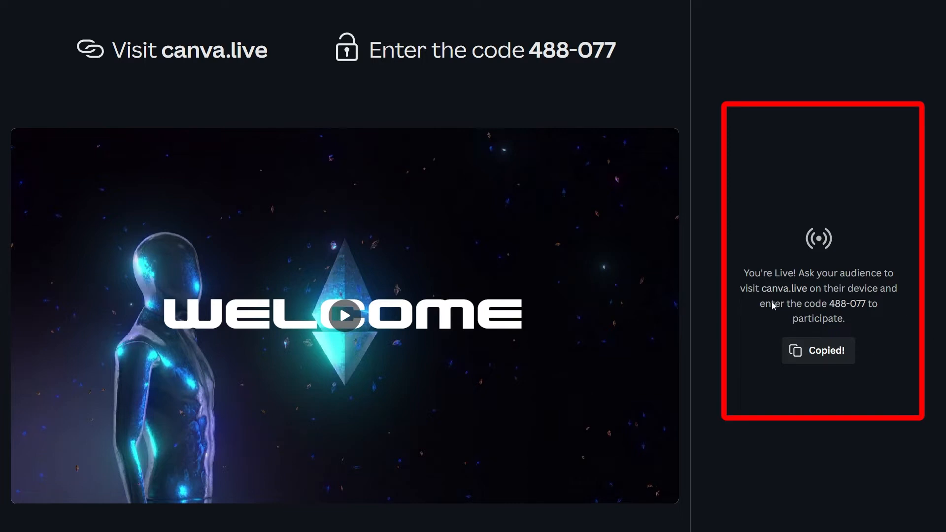
pyautogui.moveTo(929, 374)
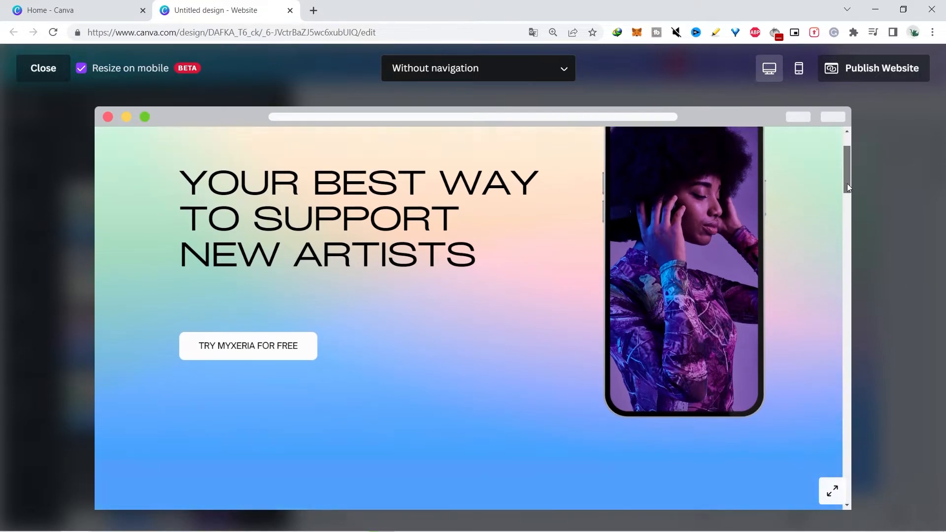
# Close the website preview and start a new blank Website design from the home page
pyautogui.click(42, 68)
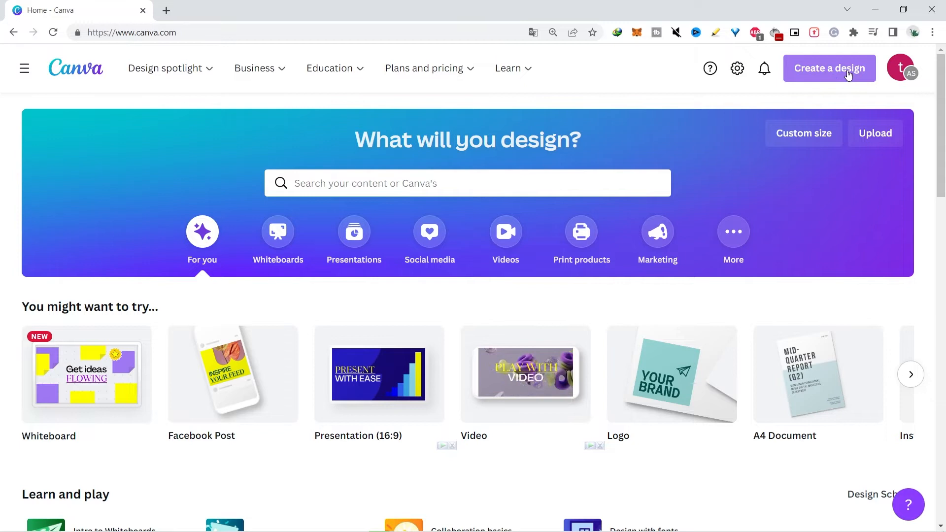
pyautogui.click(830, 68)
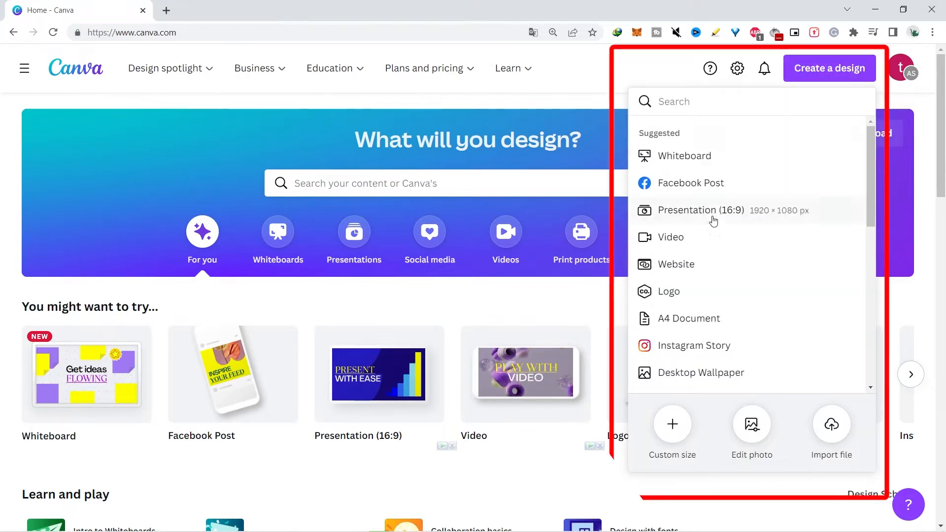
pyautogui.moveTo(675, 264)
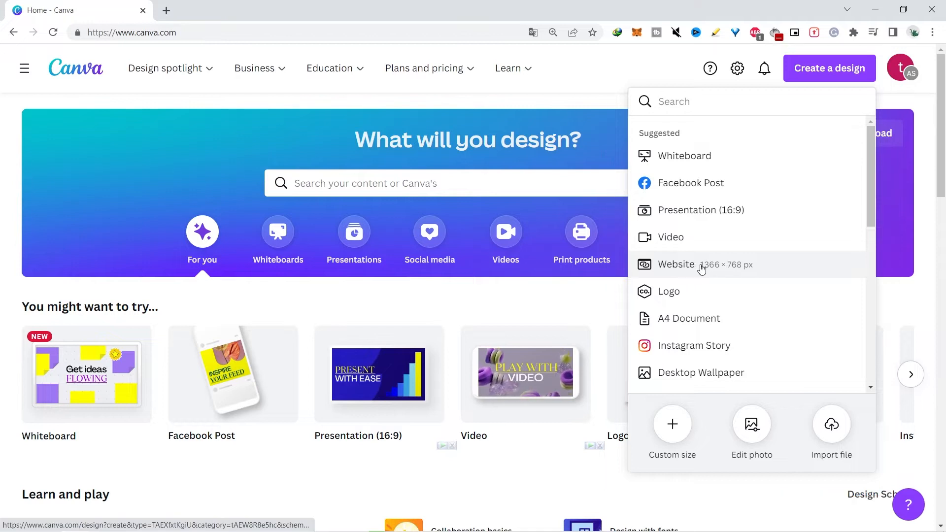
pyautogui.moveTo(686, 258)
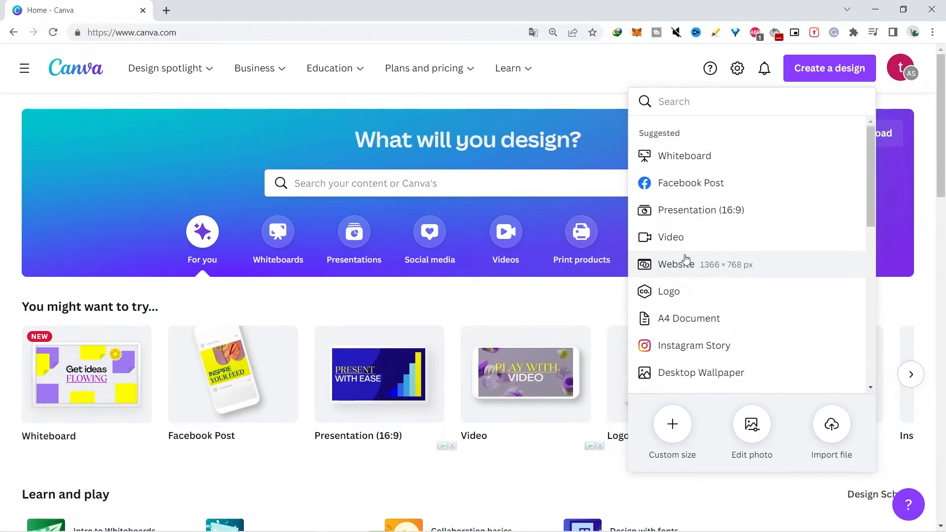
pyautogui.click(673, 264)
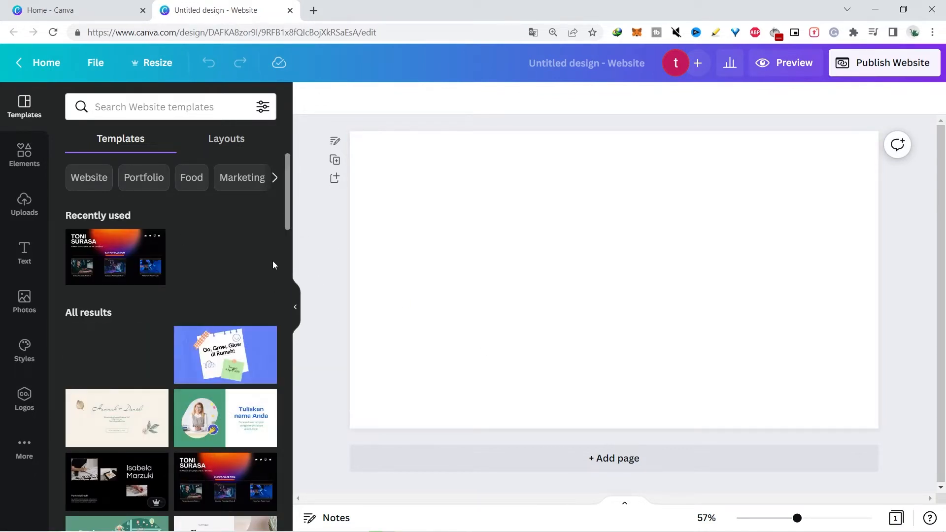
# Apply all 7 pages of the Blue Purple Professional Gradient Business Website template
pyautogui.scroll(-3)
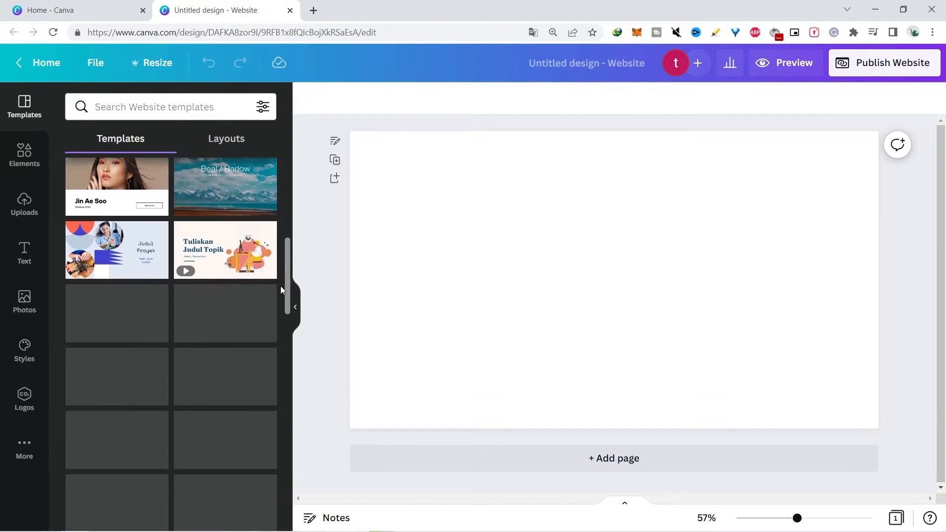
pyautogui.scroll(-3)
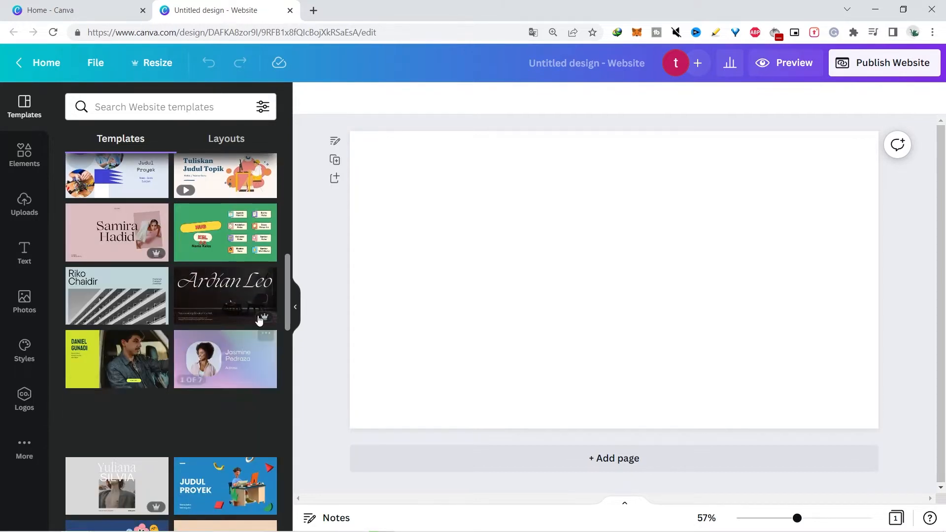
pyautogui.scroll(-3)
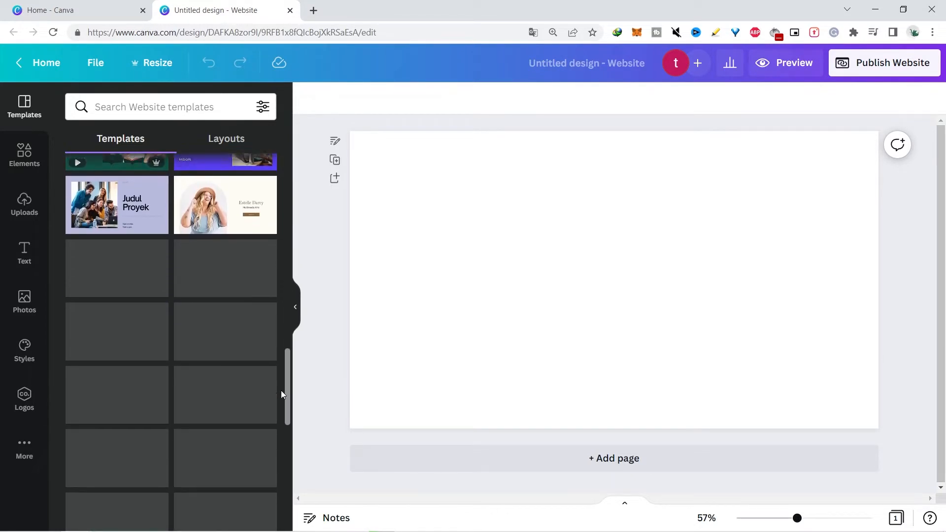
pyautogui.scroll(-3)
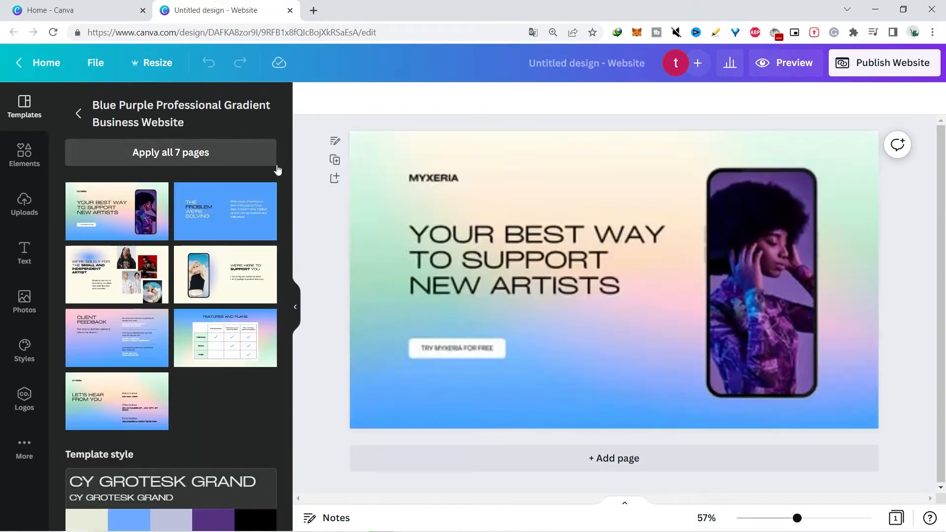
pyautogui.click(603, 278)
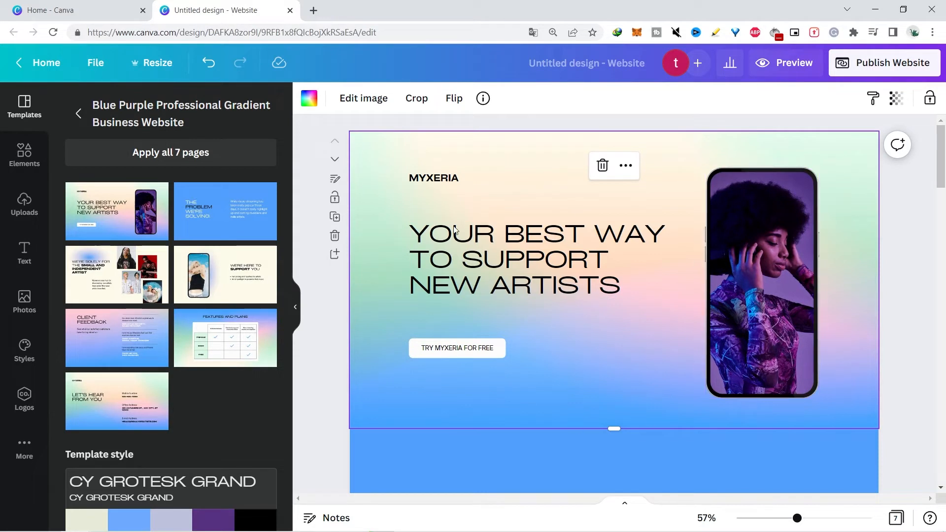
pyautogui.moveTo(616, 216)
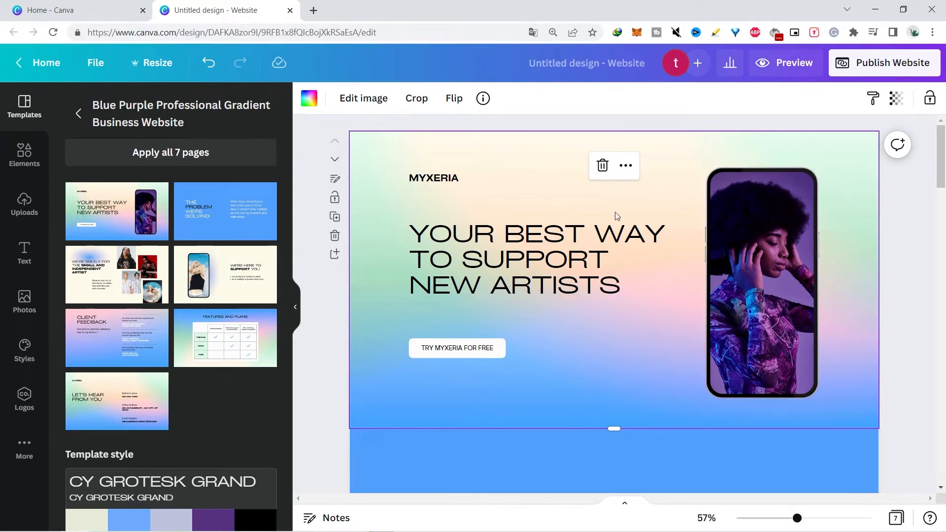
pyautogui.click(537, 259)
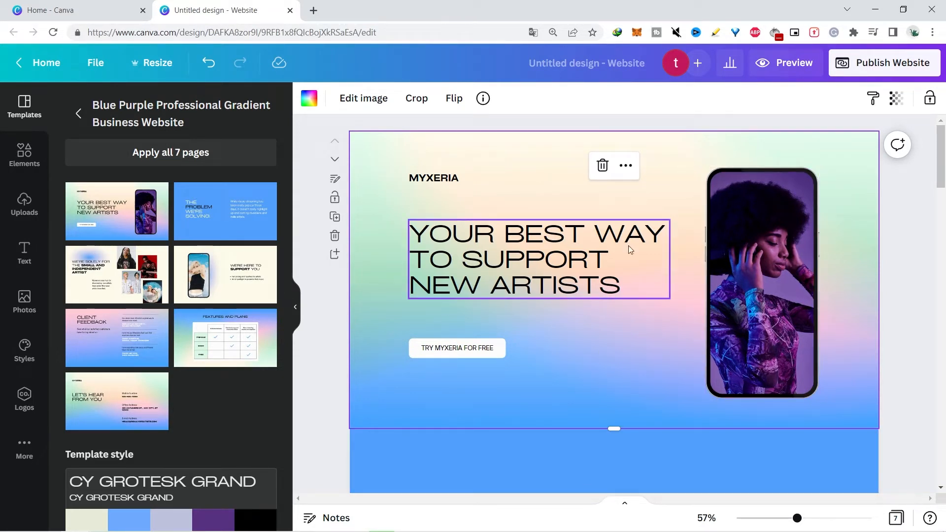
pyautogui.click(584, 380)
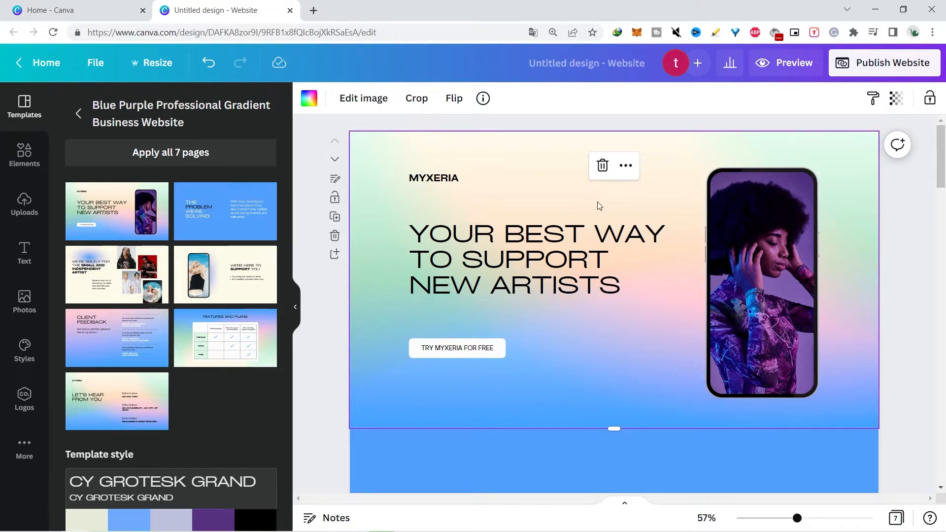
pyautogui.click(529, 258)
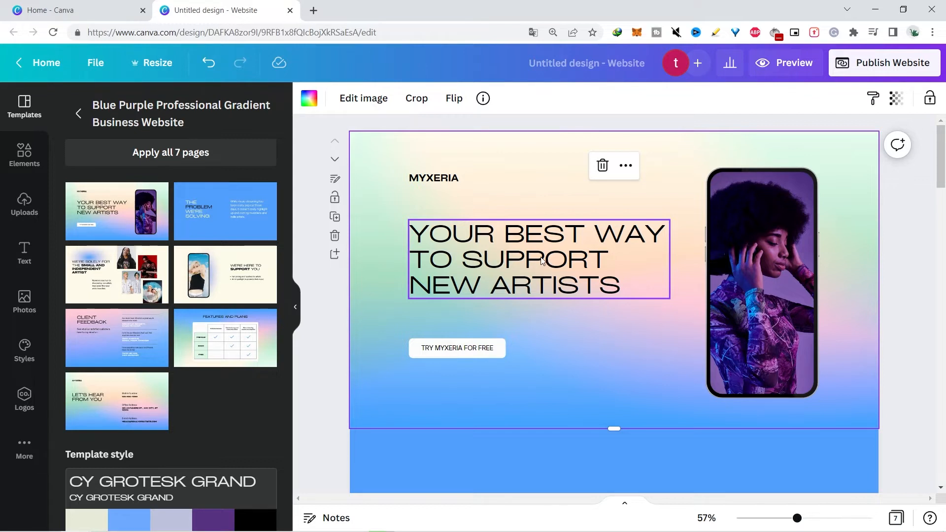
pyautogui.click(537, 259)
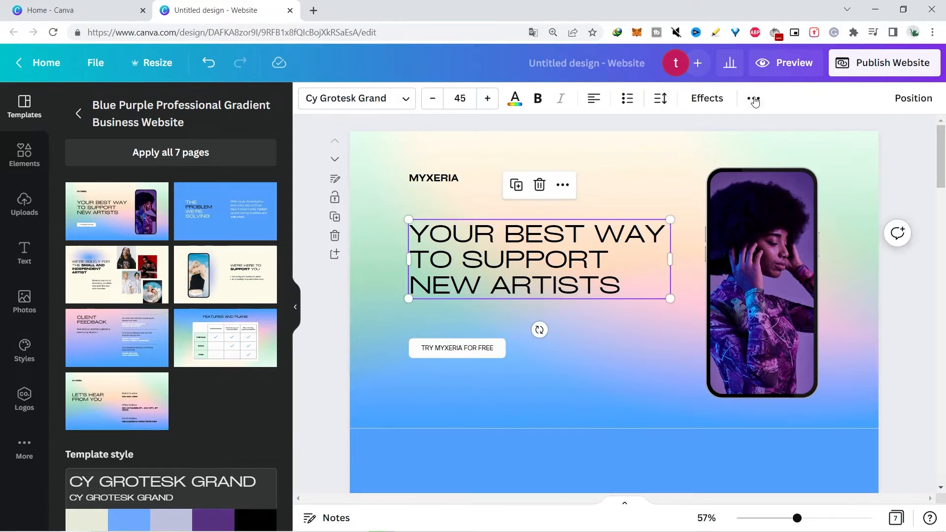
pyautogui.click(753, 98)
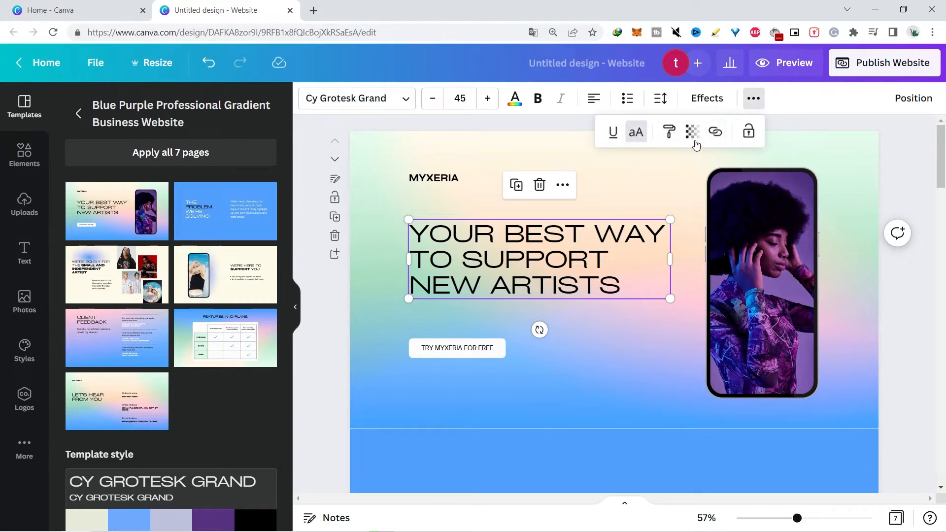
pyautogui.click(716, 132)
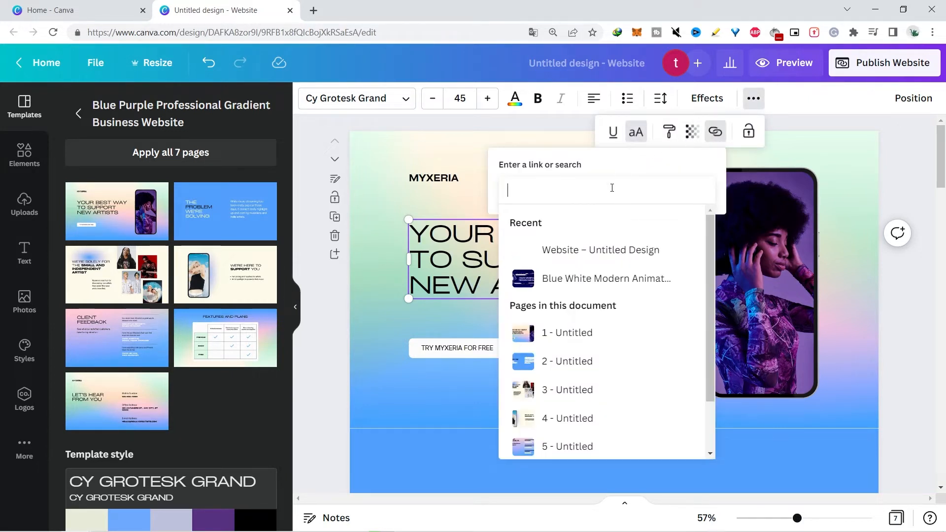
pyautogui.write('https://www.youtube.com/')
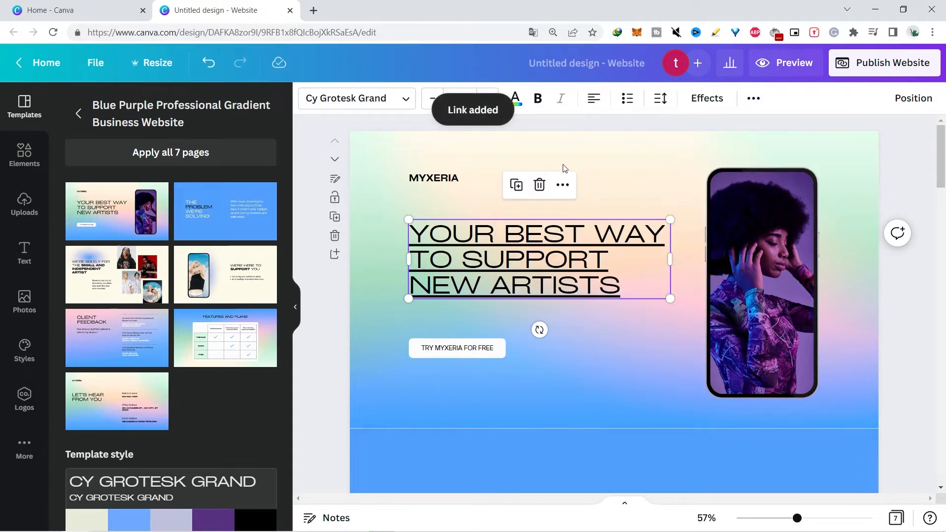
pyautogui.moveTo(590, 206)
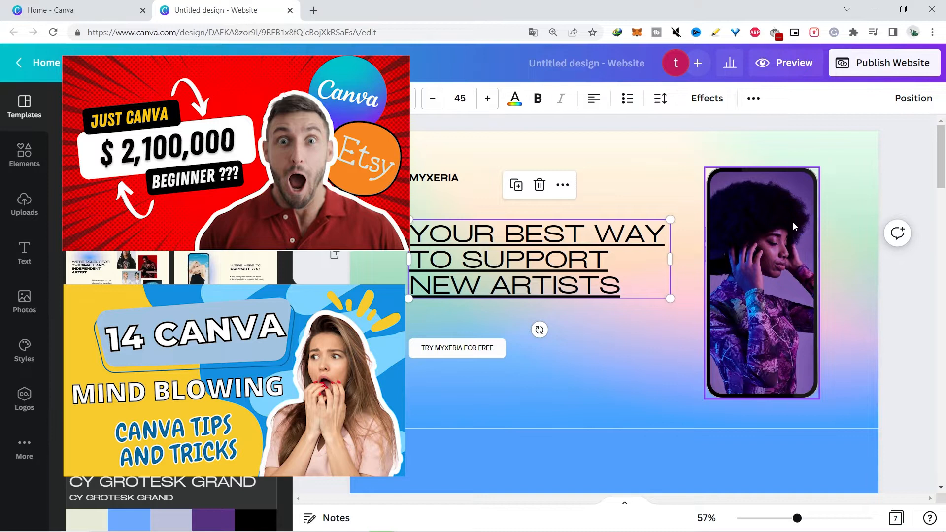
pyautogui.moveTo(792, 222)
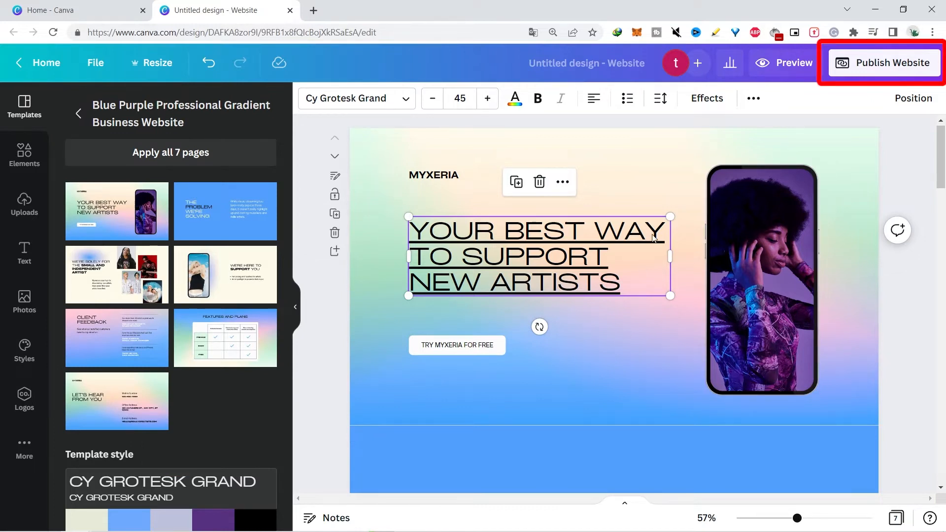
# Begin publishing the website, keeping it without a mobile navigation menu
pyautogui.click(886, 62)
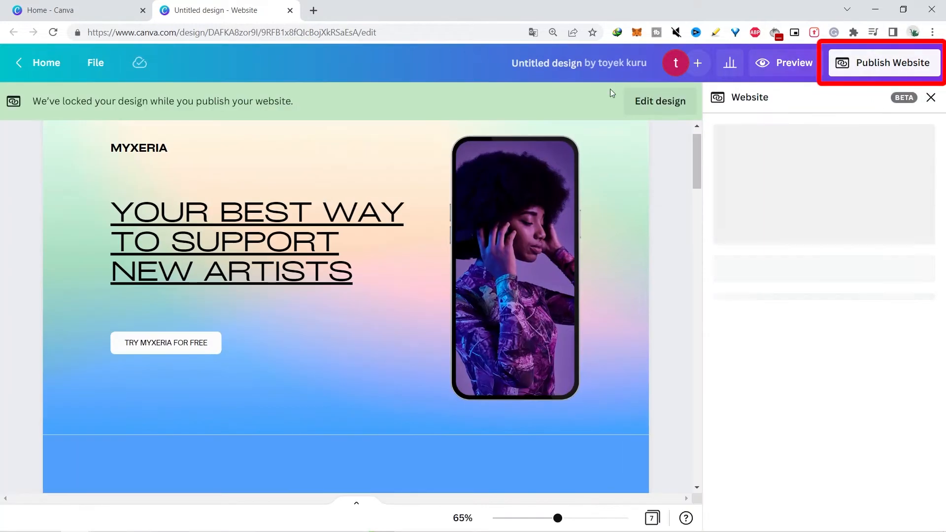
pyautogui.click(884, 62)
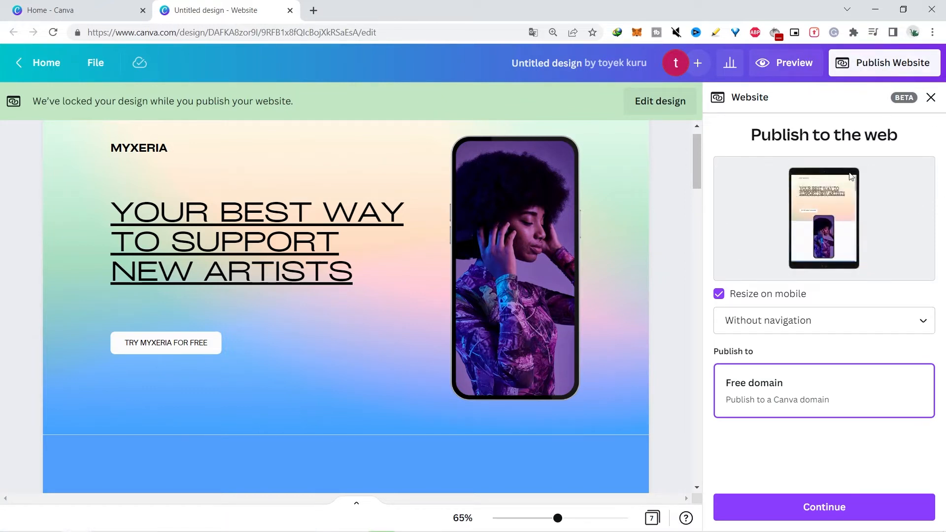
pyautogui.click(822, 320)
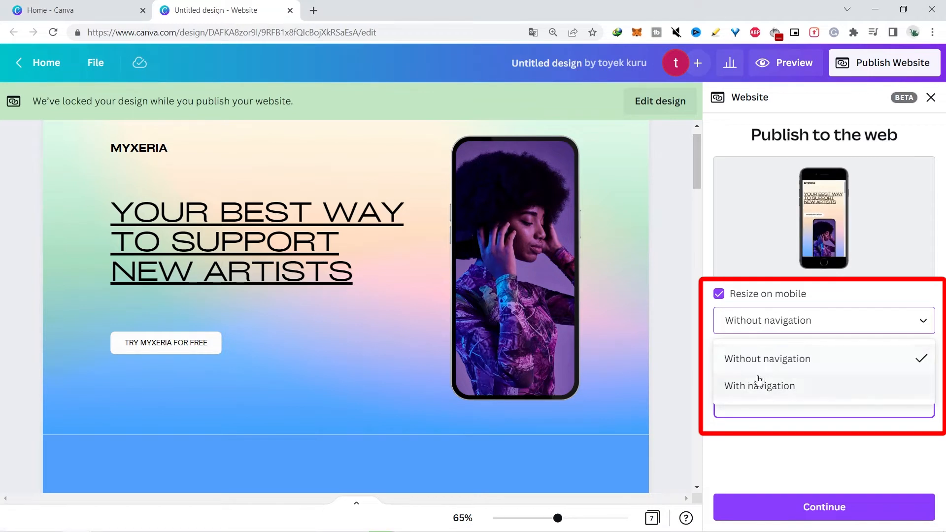
pyautogui.click(767, 359)
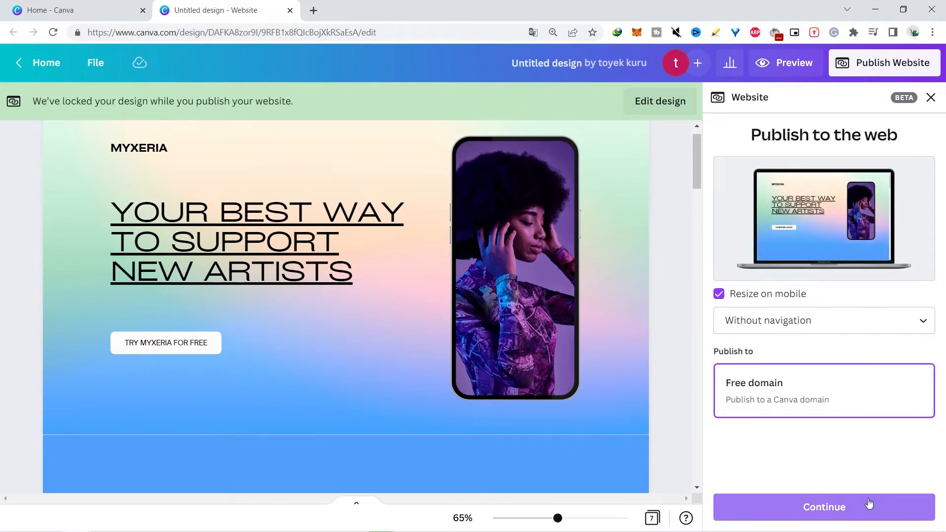
# Publish the MYXERIA site live on a free Canva domain
pyautogui.click(824, 506)
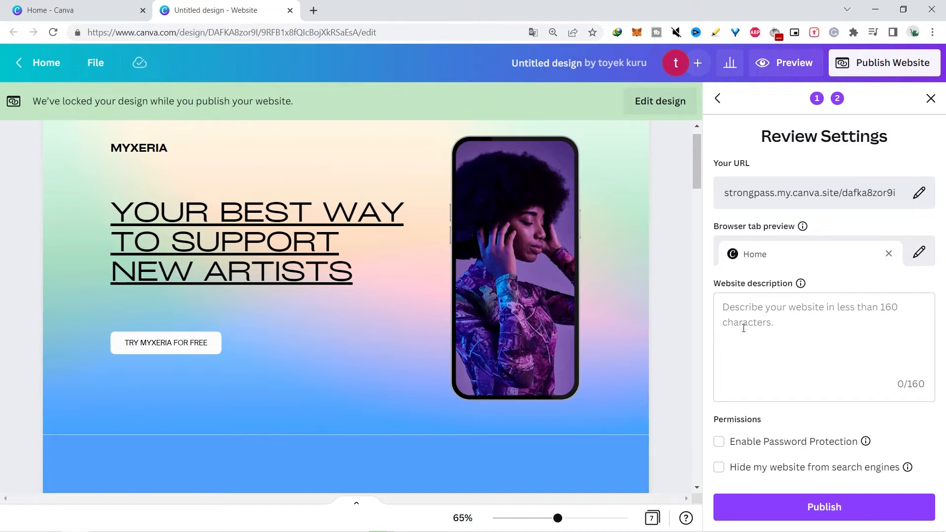
pyautogui.click(823, 507)
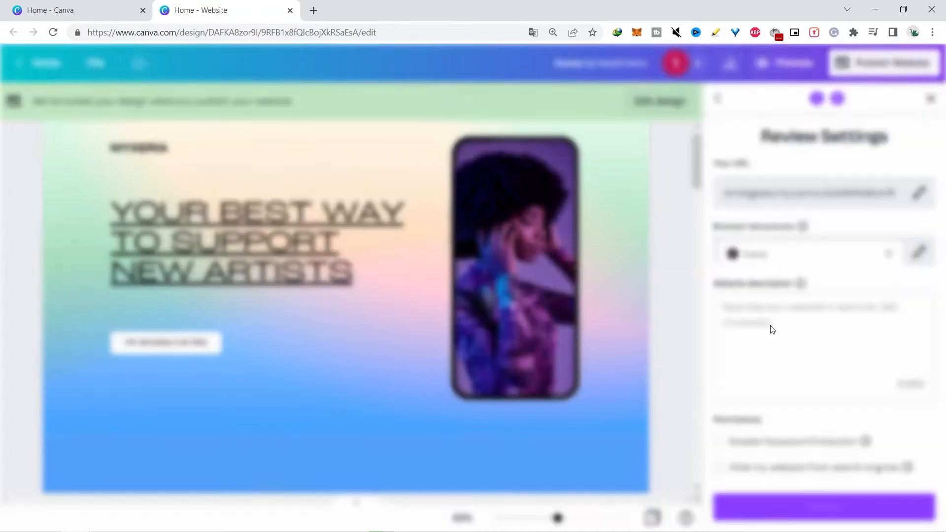
pyautogui.click(822, 507)
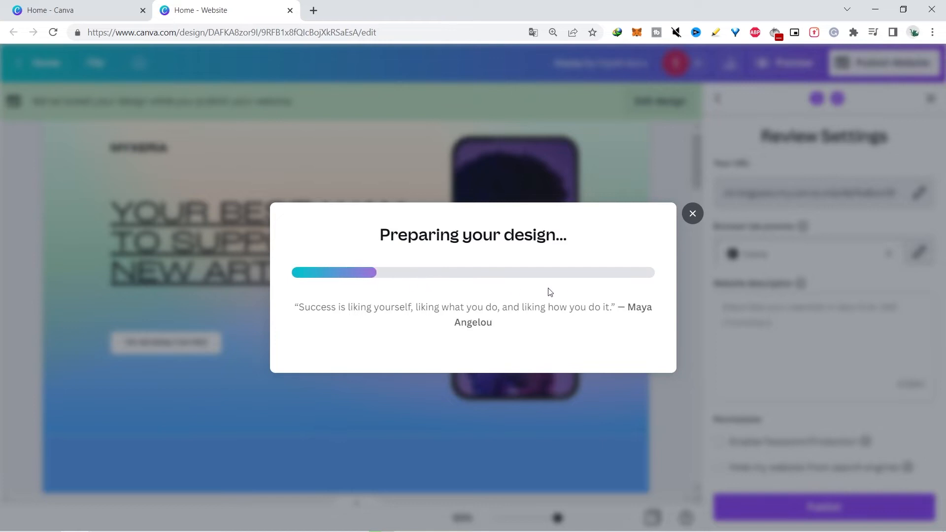
pyautogui.moveTo(657, 294)
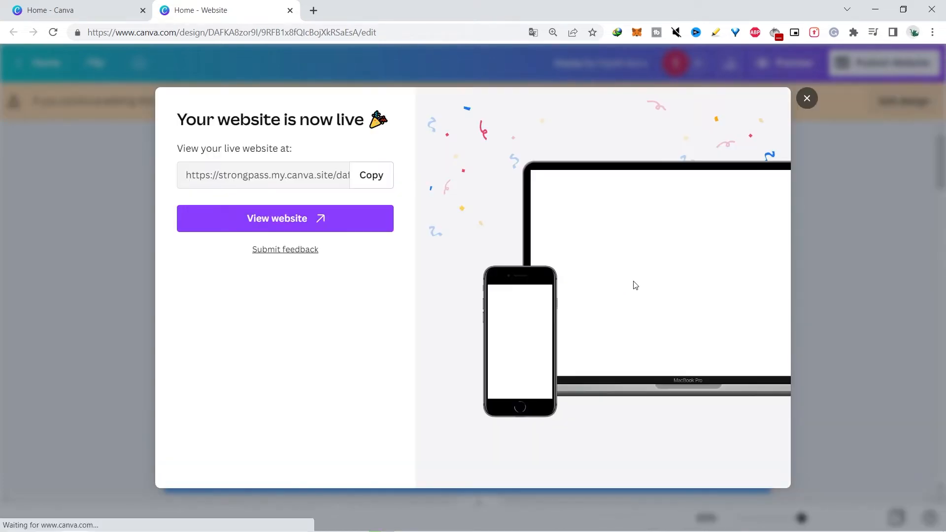
pyautogui.click(284, 219)
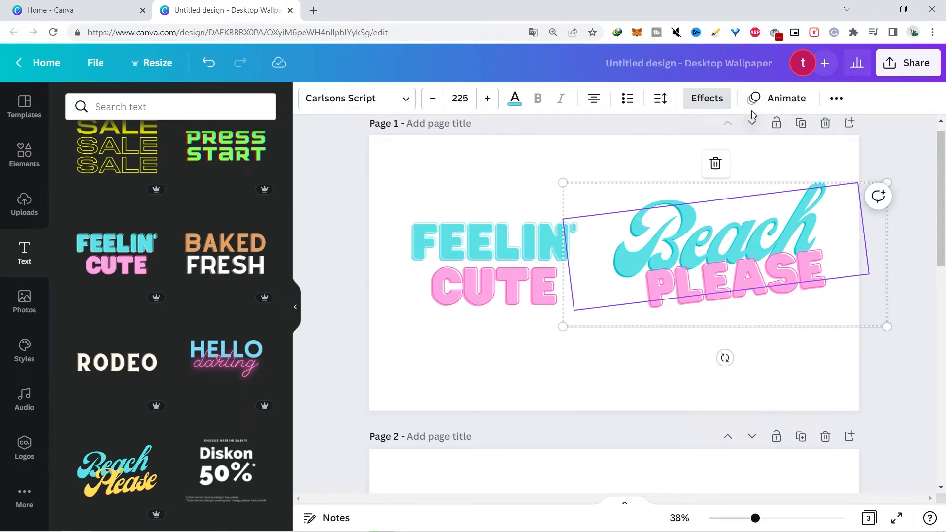
# Copy the beach photo's style onto the outdoor dinner photo on page 2
pyautogui.click(836, 98)
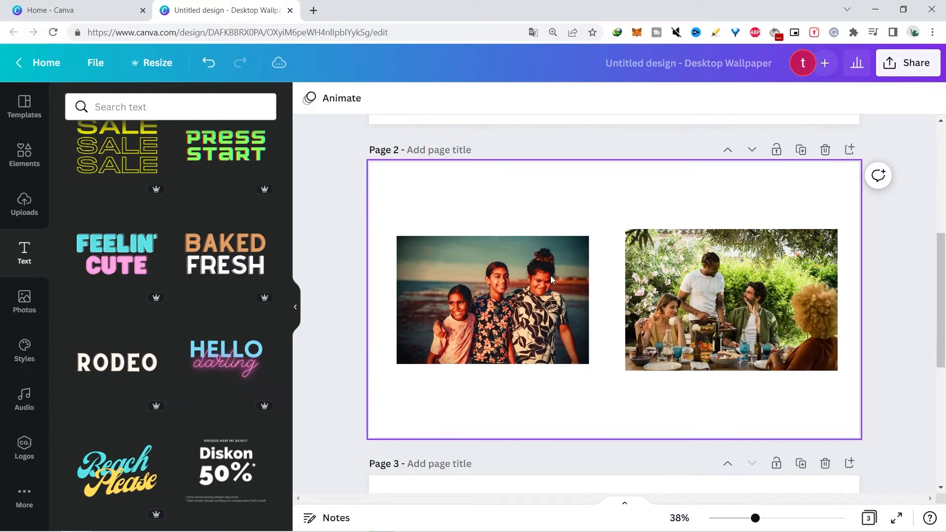
pyautogui.click(492, 300)
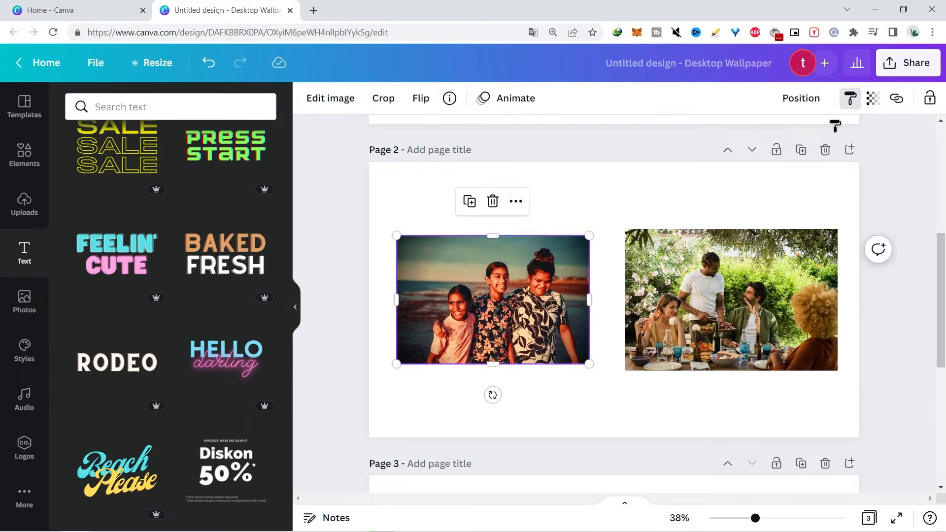
pyautogui.click(731, 300)
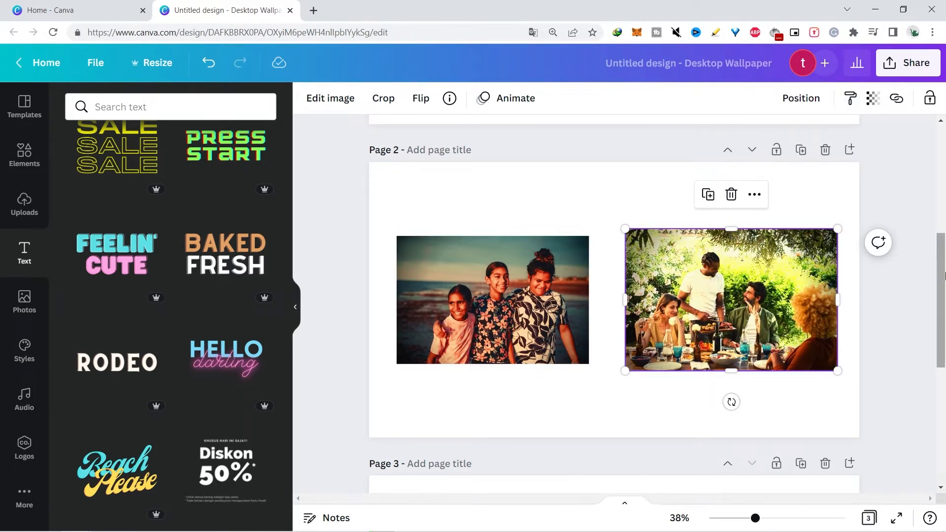
# Copy the left shape group's colours onto the right-hand shapes on page 3
pyautogui.scroll(-3)
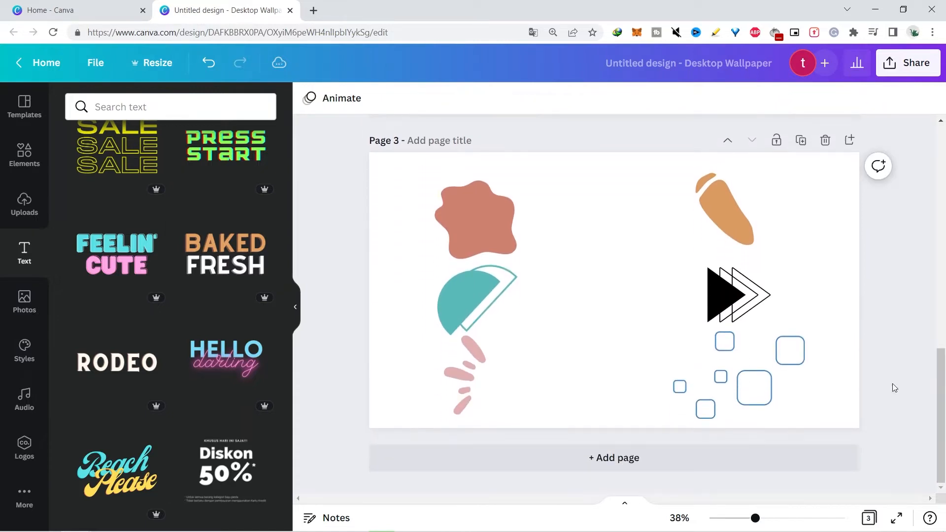
pyautogui.click(475, 302)
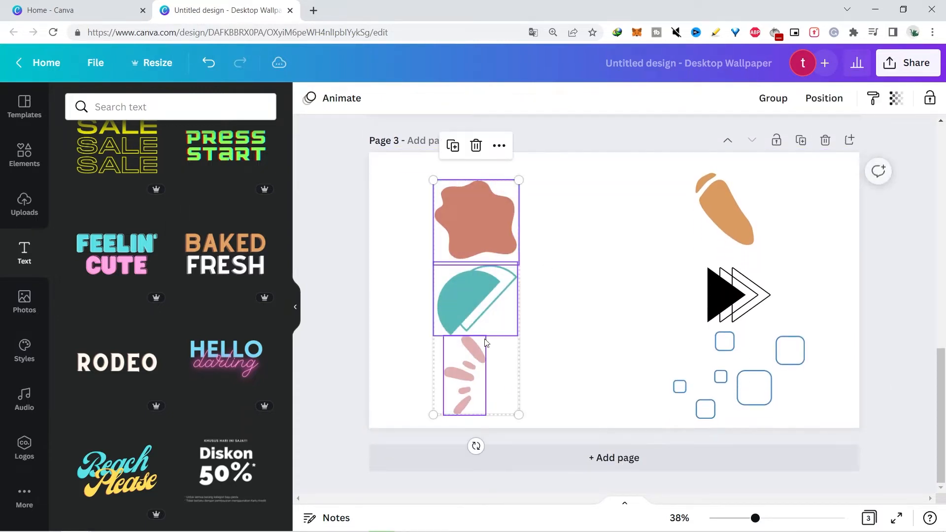
pyautogui.click(724, 208)
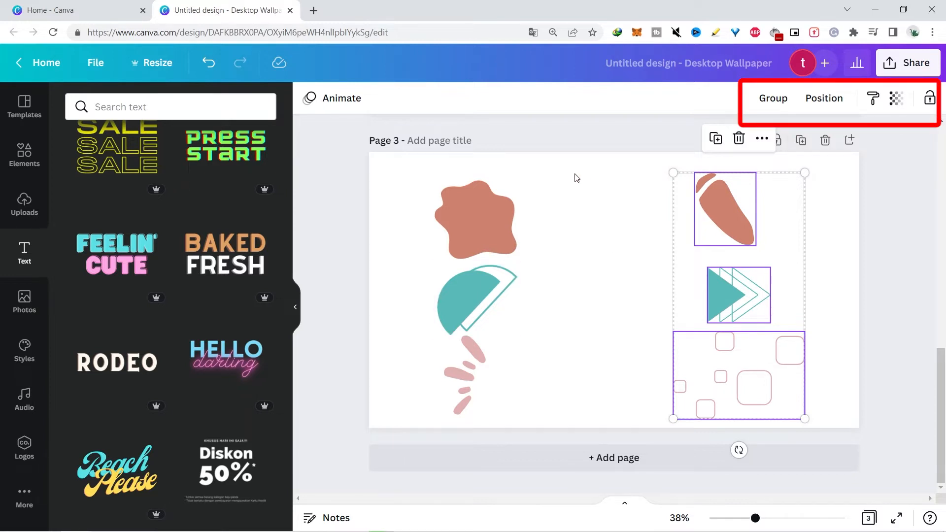
pyautogui.moveTo(871, 100)
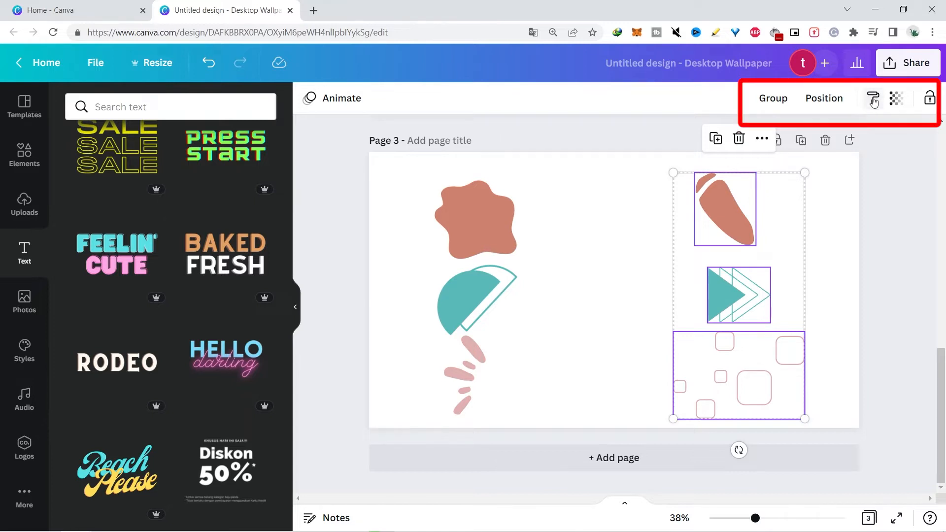
pyautogui.moveTo(872, 97)
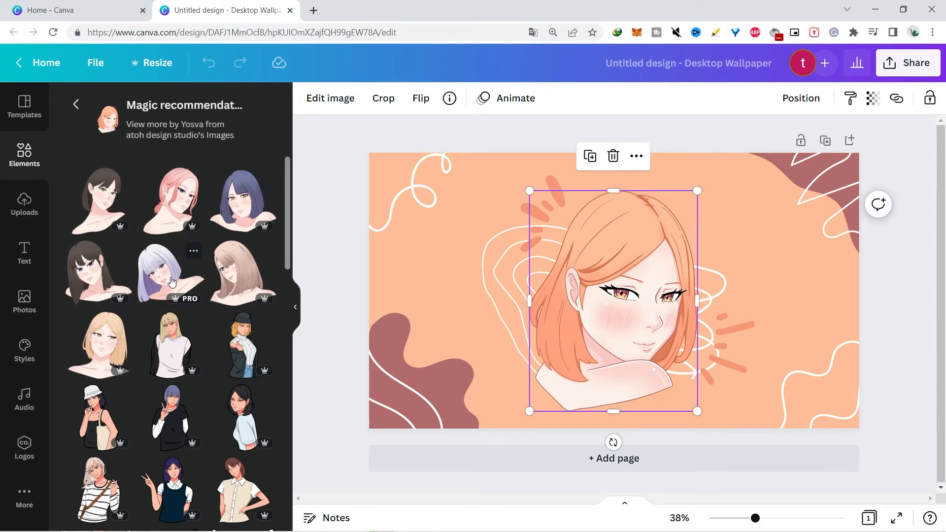
pyautogui.click(170, 275)
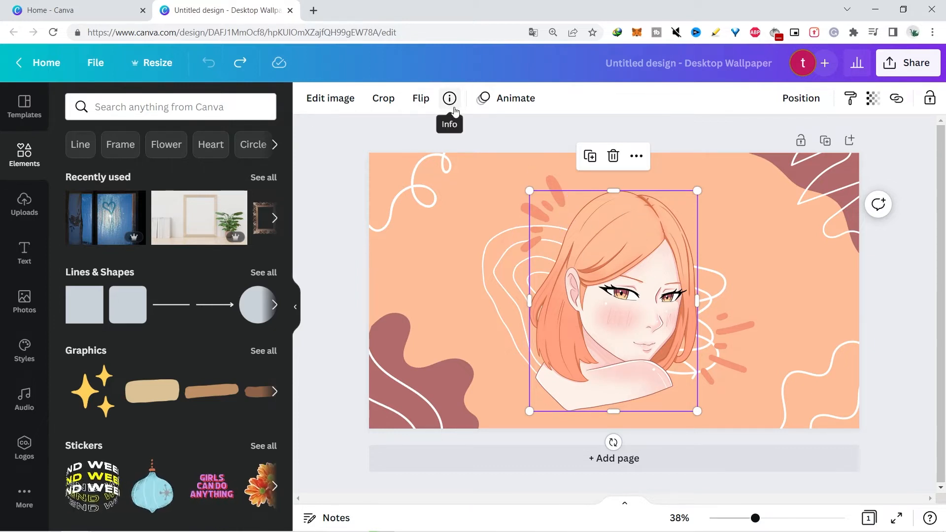
pyautogui.click(450, 97)
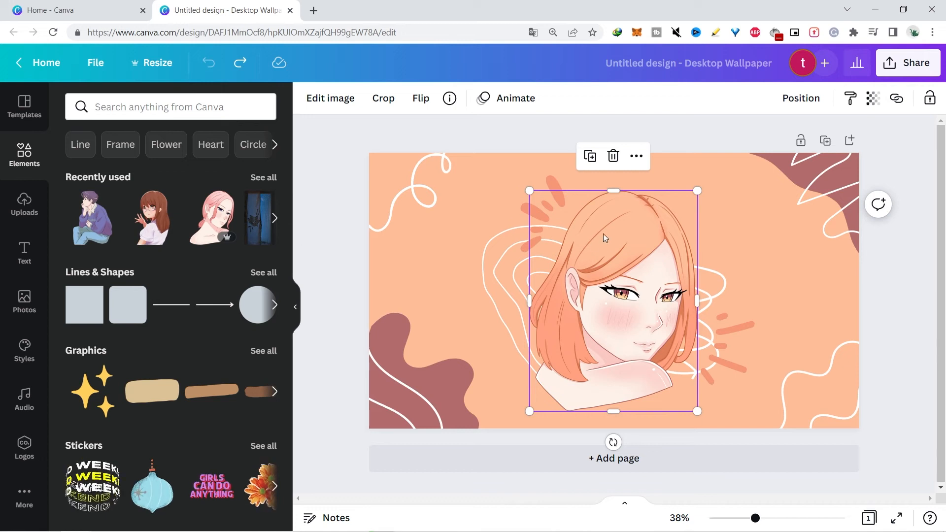
pyautogui.click(449, 97)
pyautogui.write('anime')
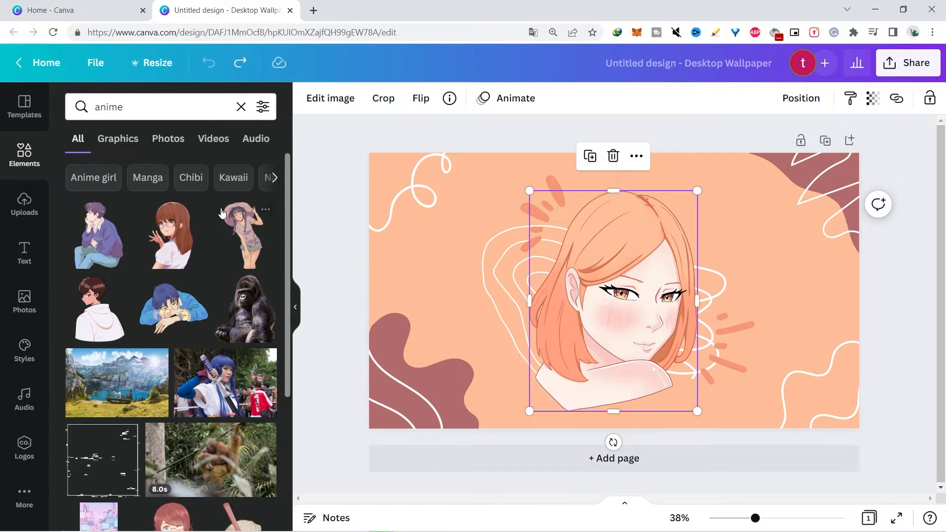
pyautogui.click(450, 98)
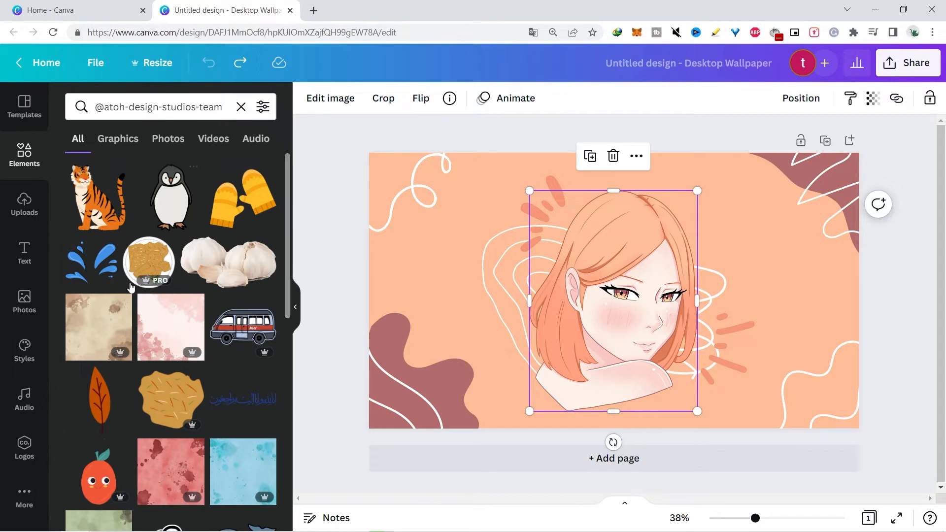
pyautogui.click(244, 199)
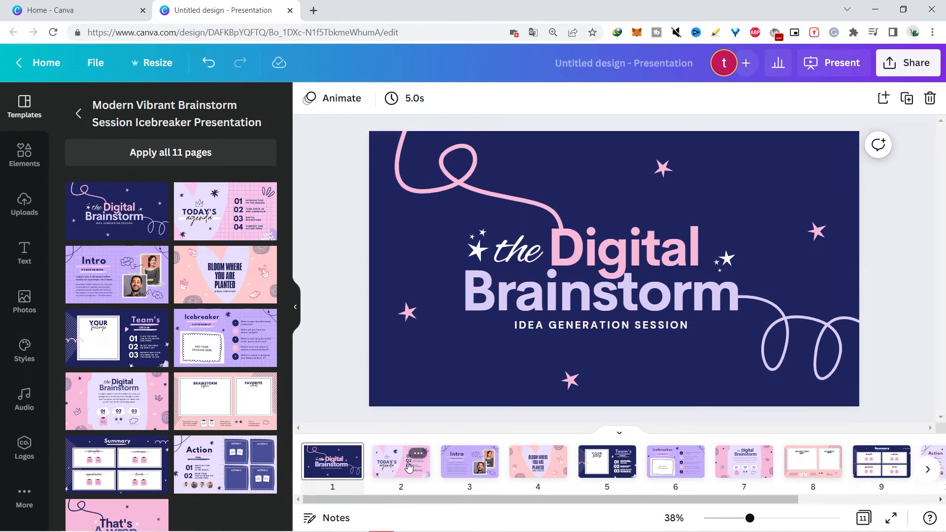
# Review the Intro, Icebreaker and Summary slides and select a weaknesses sticky note
pyautogui.click(537, 463)
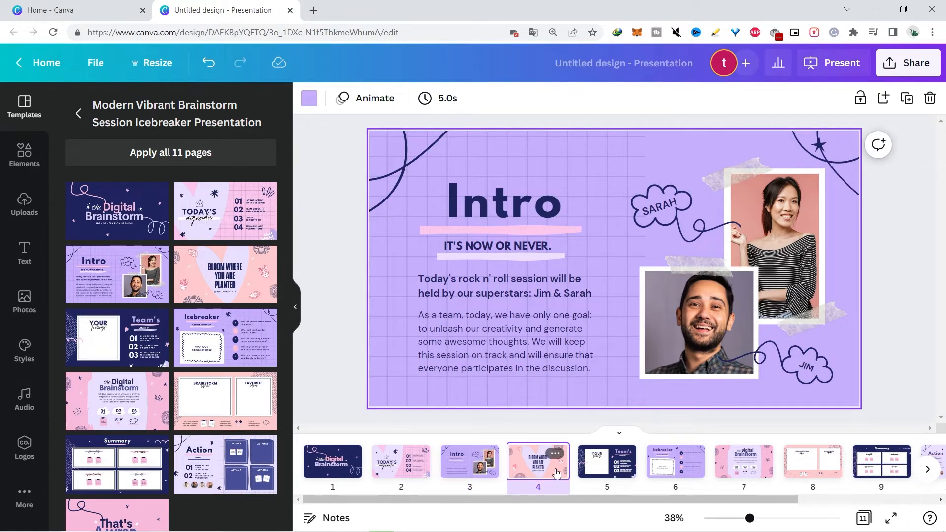
pyautogui.click(675, 462)
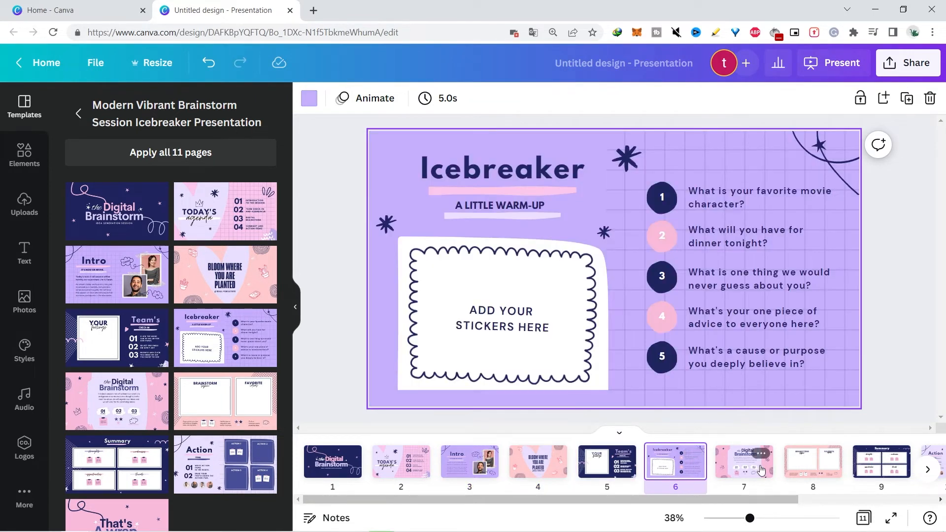
pyautogui.click(880, 462)
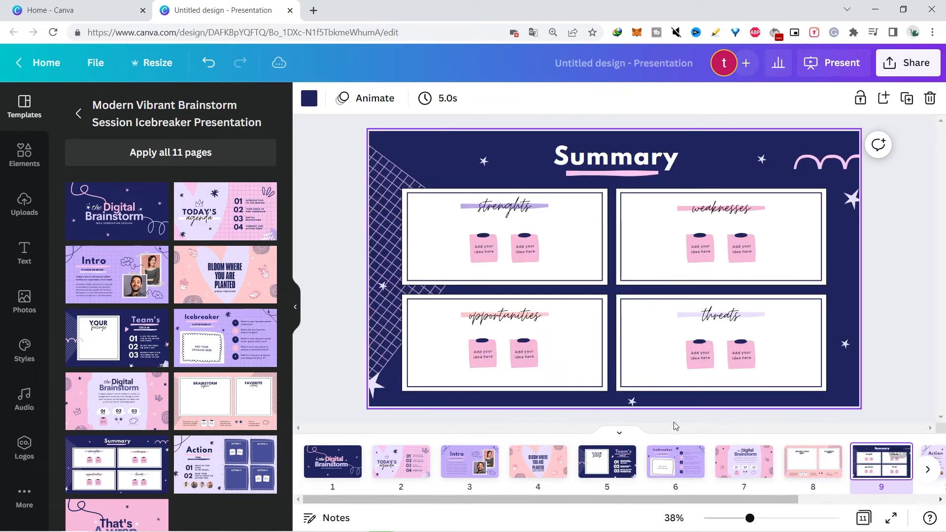
pyautogui.click(700, 247)
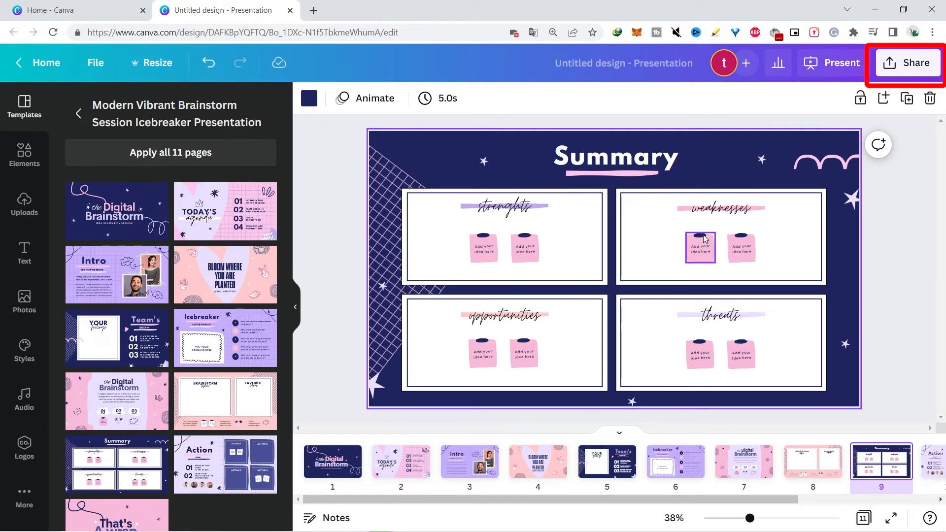
# Share the Digital Brainstorm presentation via Present and record, launching the recording studio
pyautogui.click(907, 62)
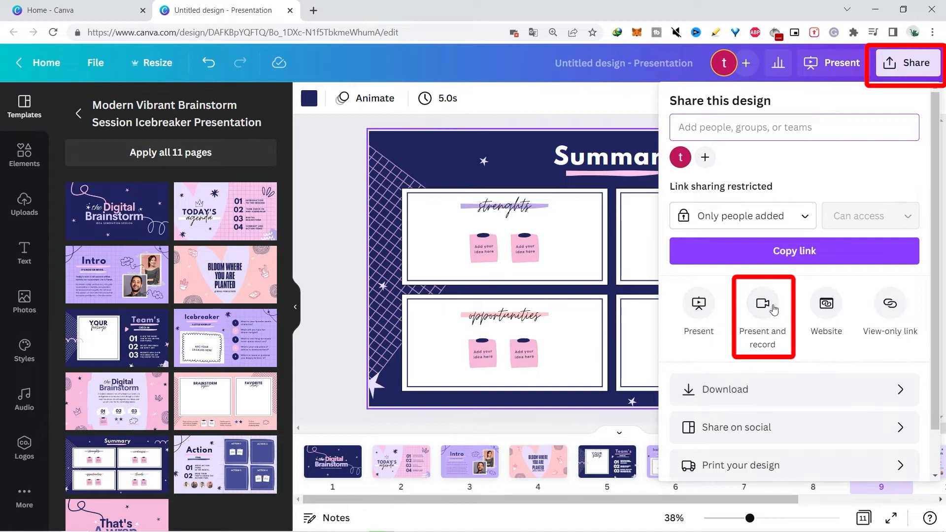
pyautogui.click(762, 311)
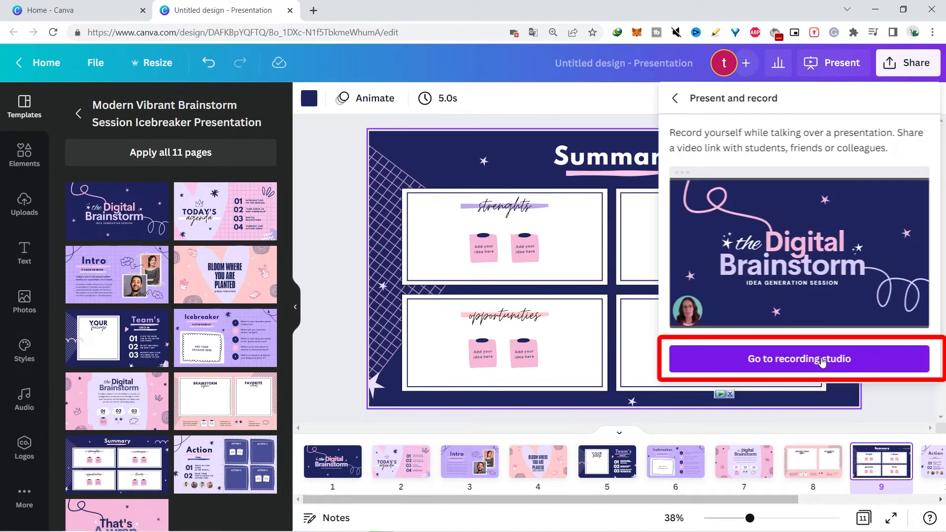
pyautogui.click(797, 359)
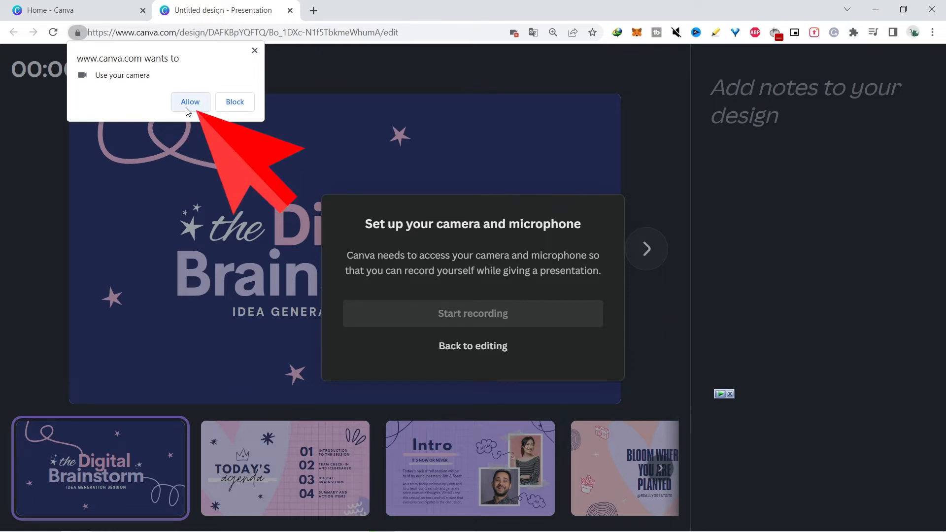
# Allow camera and microphone access and begin recording the presentation voice-over
pyautogui.click(190, 101)
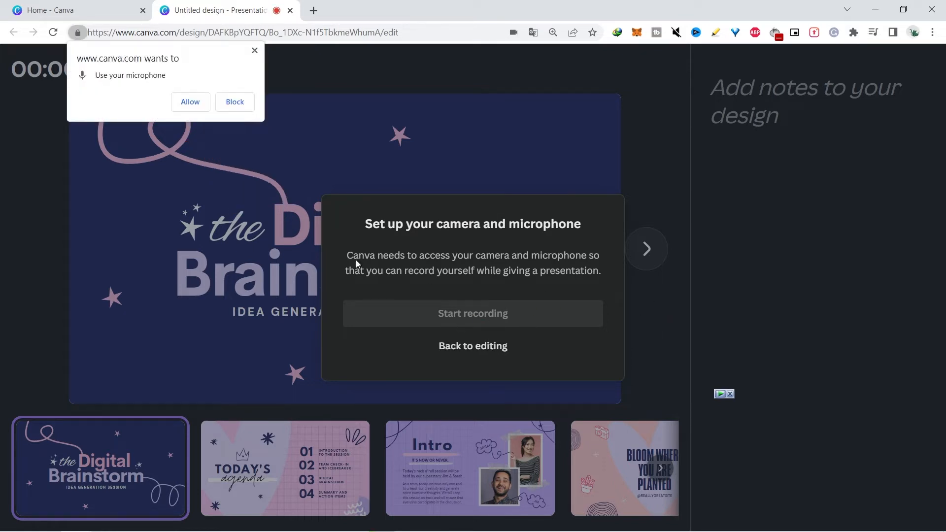
pyautogui.click(189, 101)
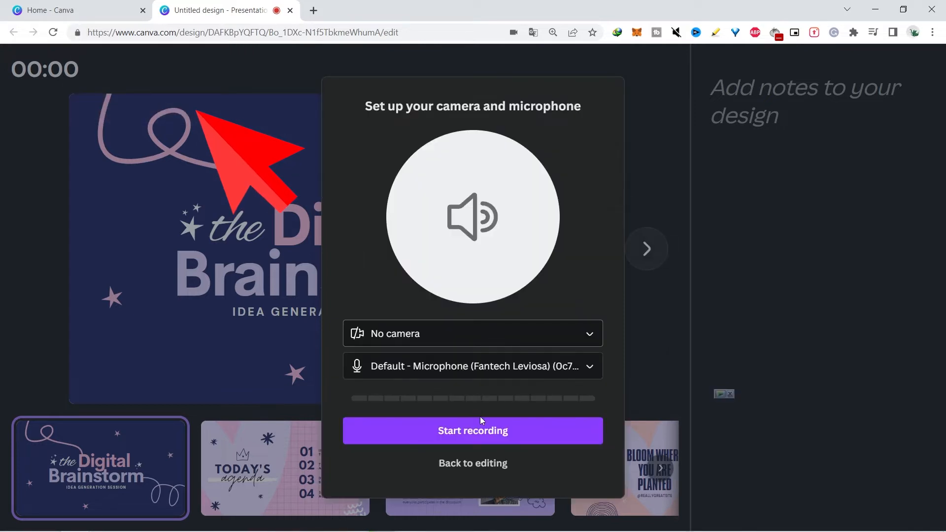
pyautogui.click(472, 431)
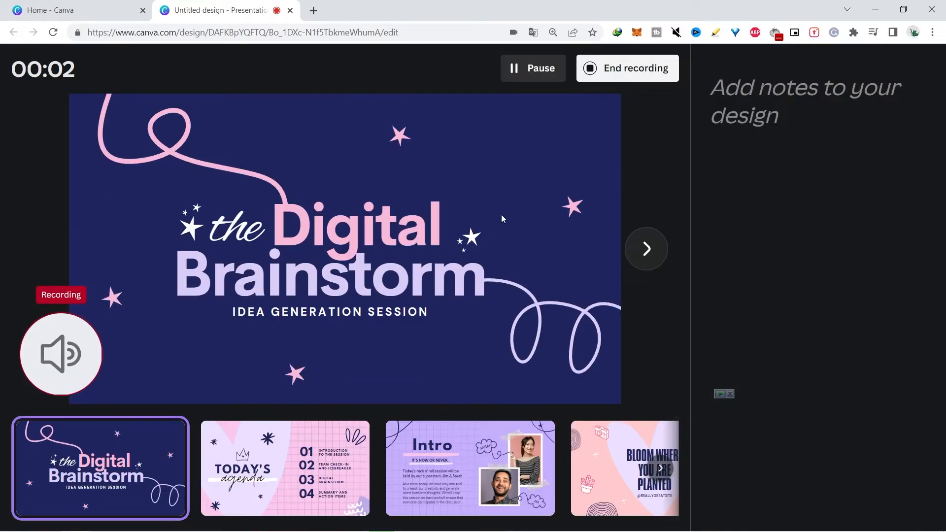
pyautogui.click(647, 248)
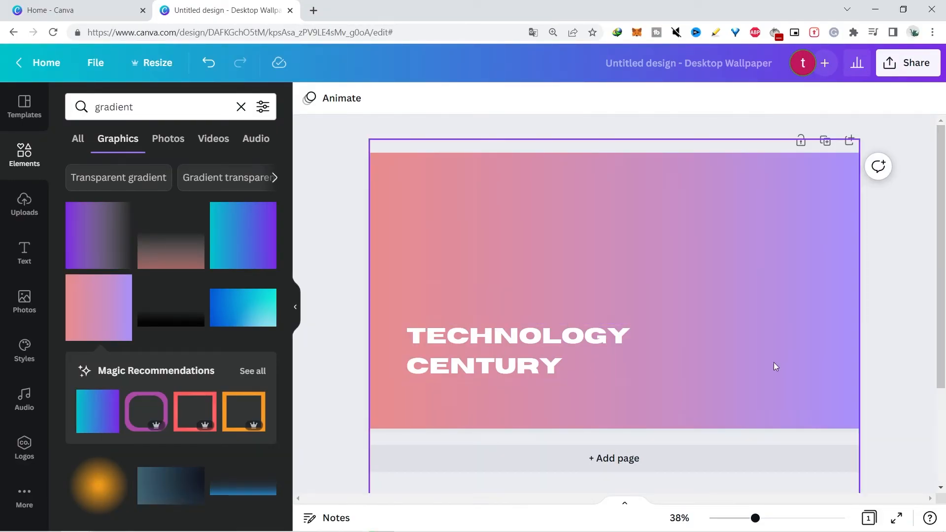
pyautogui.moveTo(669, 216)
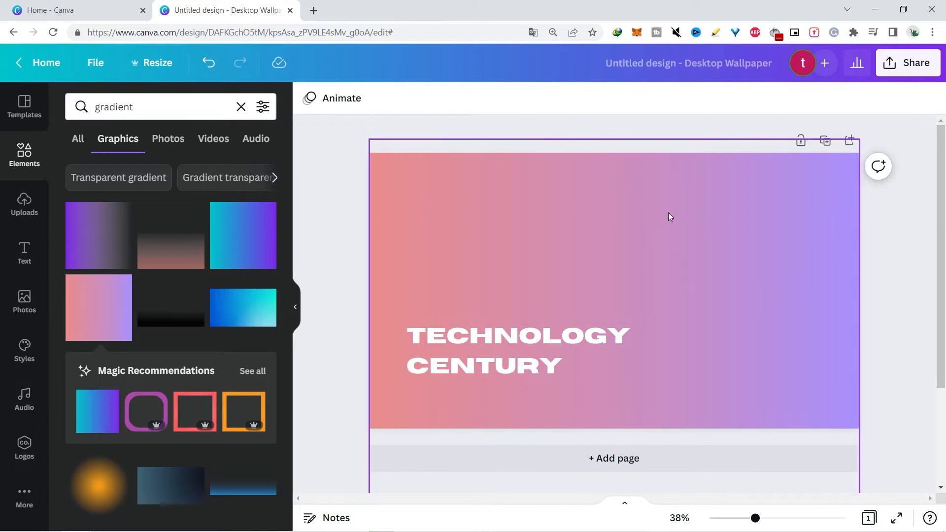
pyautogui.moveTo(634, 248)
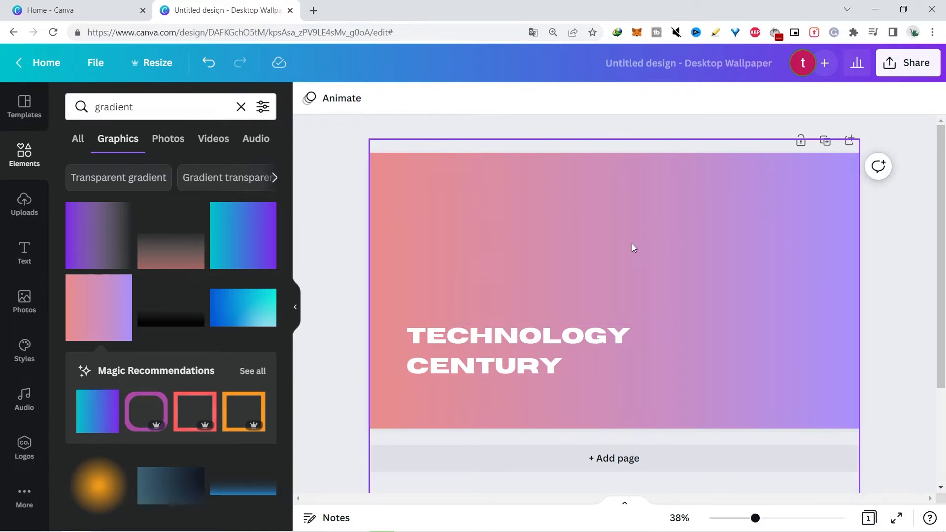
# Search Elements for gradient again and show colour choices for the gradient's middle colour
pyautogui.click(157, 107)
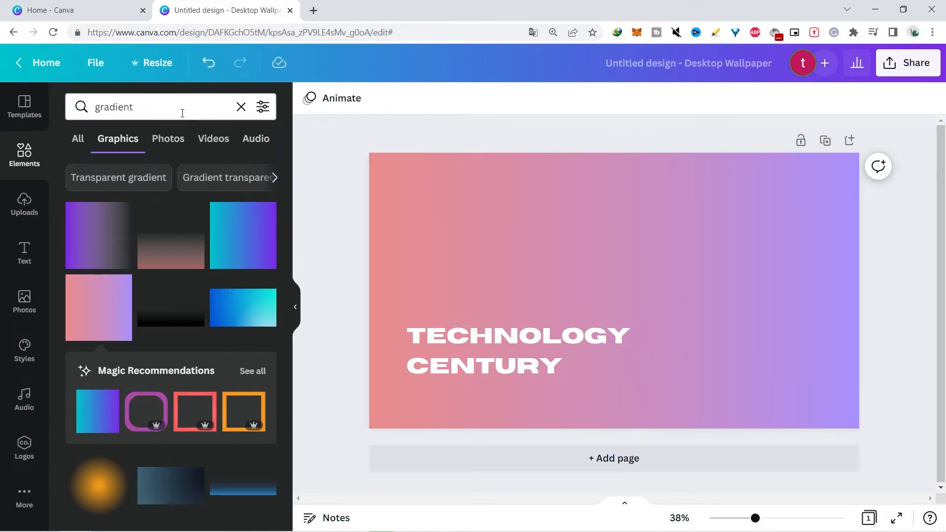
pyautogui.click(151, 106)
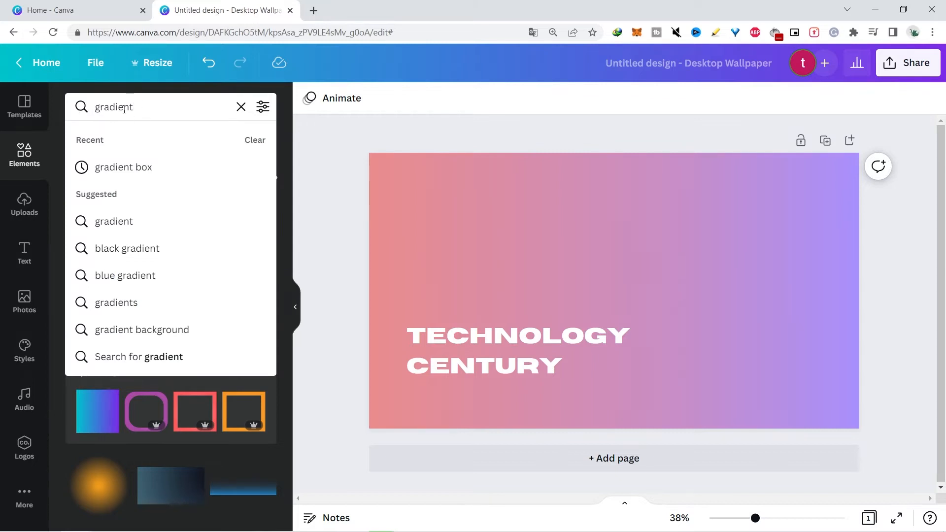
pyautogui.press('Enter')
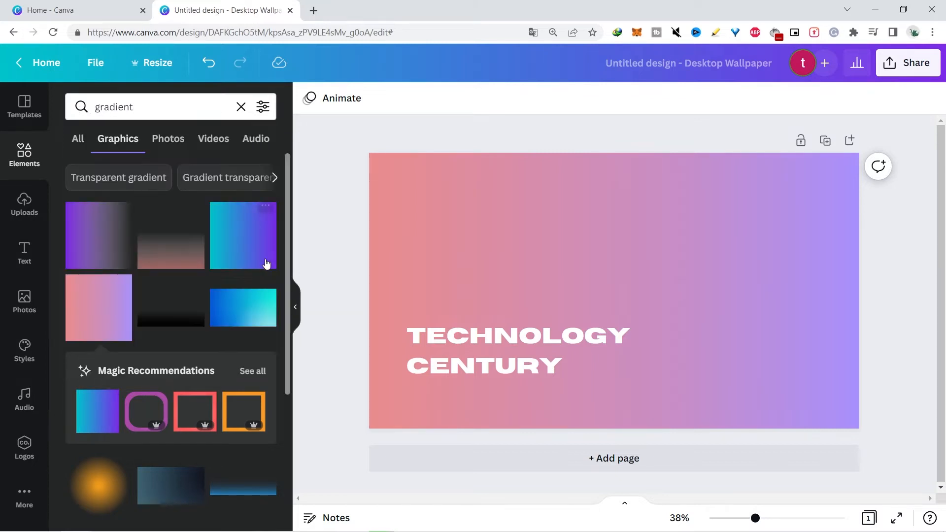
pyautogui.moveTo(261, 286)
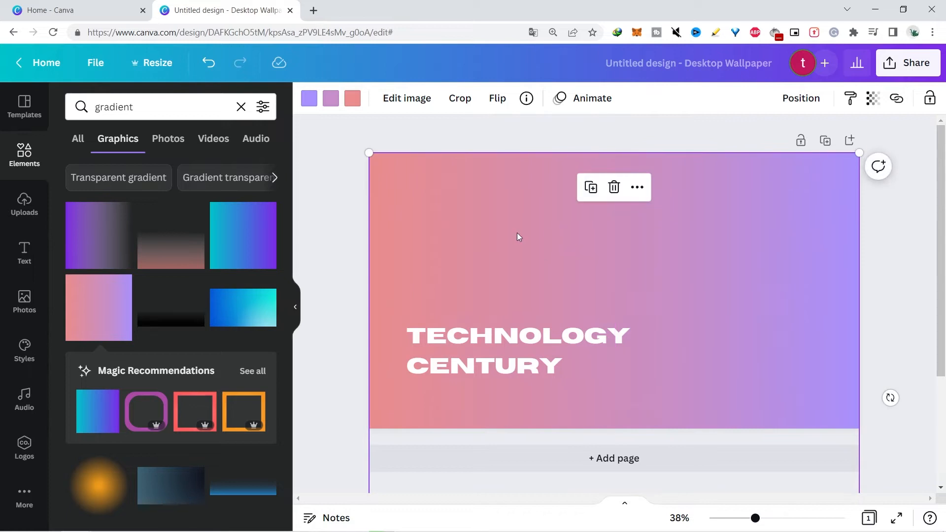
pyautogui.click(330, 98)
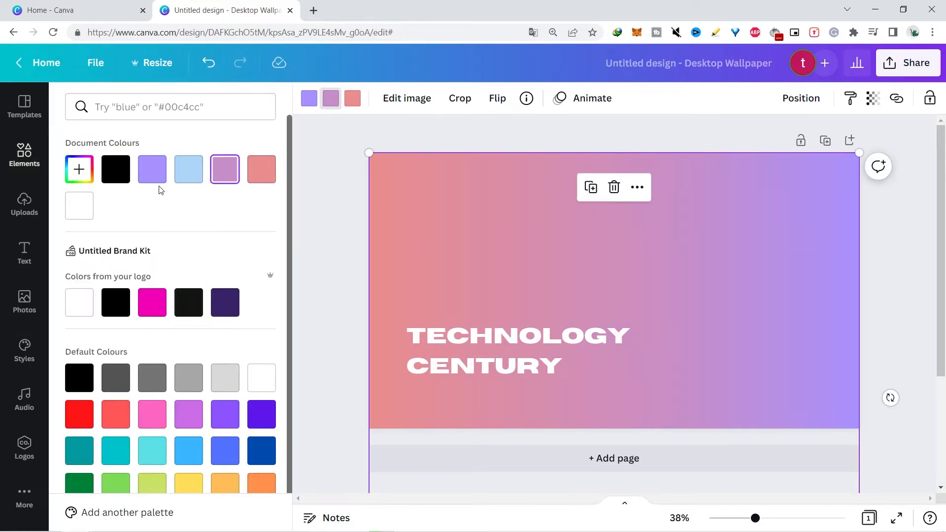
pyautogui.click(189, 169)
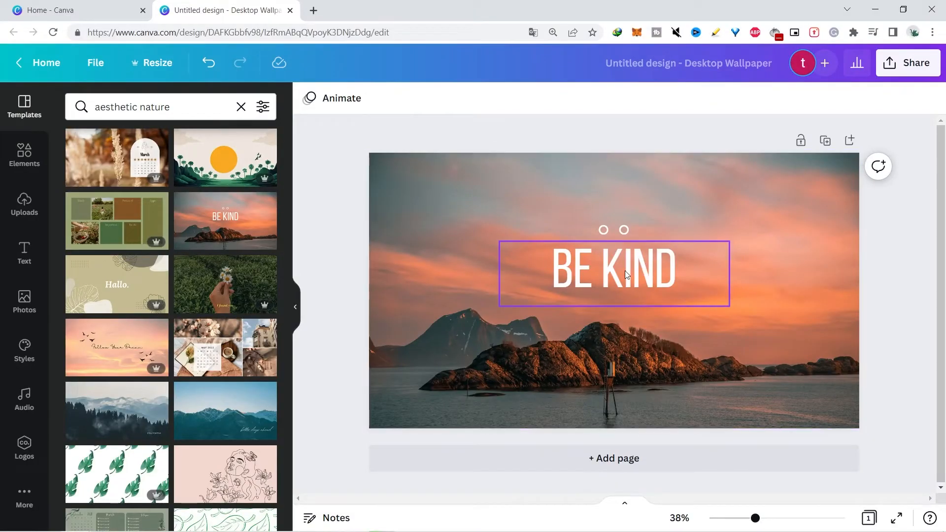
# Select the BE KIND heading, try the Curve effect, then remove the curve
pyautogui.click(614, 268)
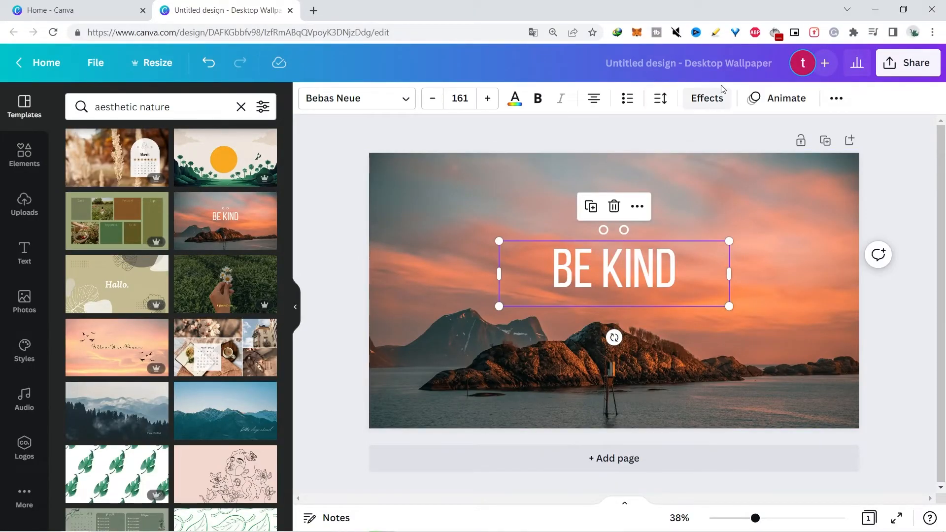
pyautogui.click(705, 98)
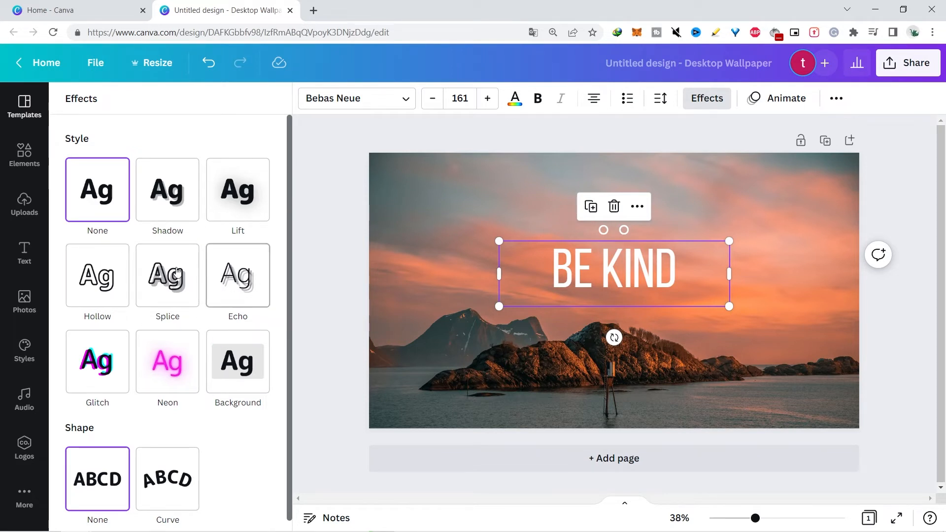
pyautogui.scroll(-3)
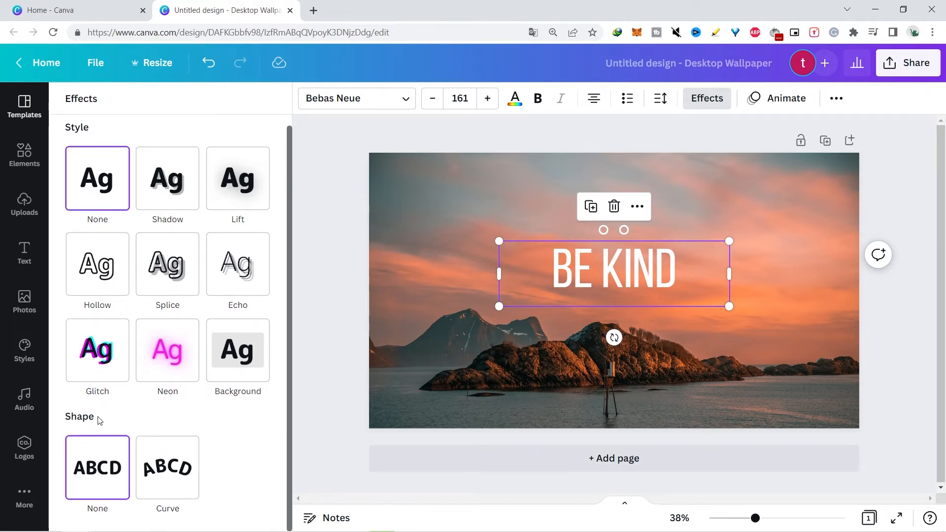
pyautogui.click(167, 467)
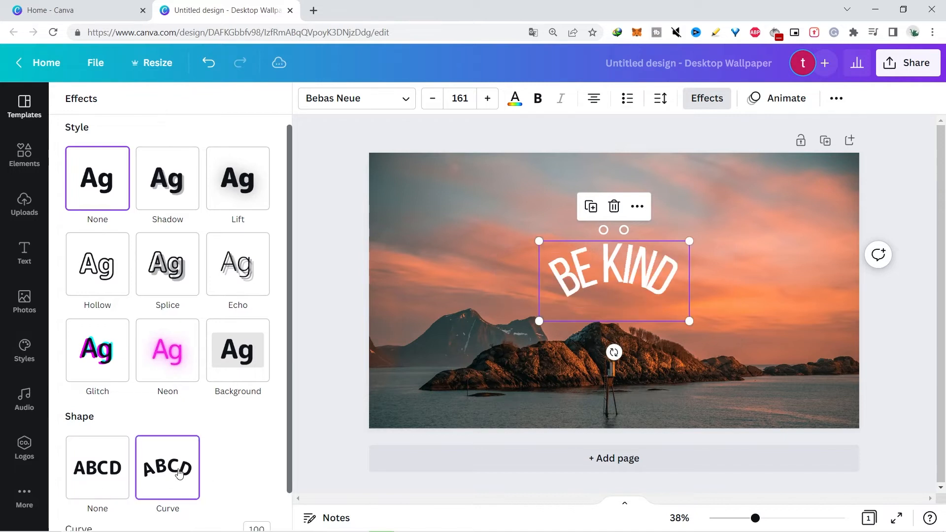
pyautogui.click(98, 467)
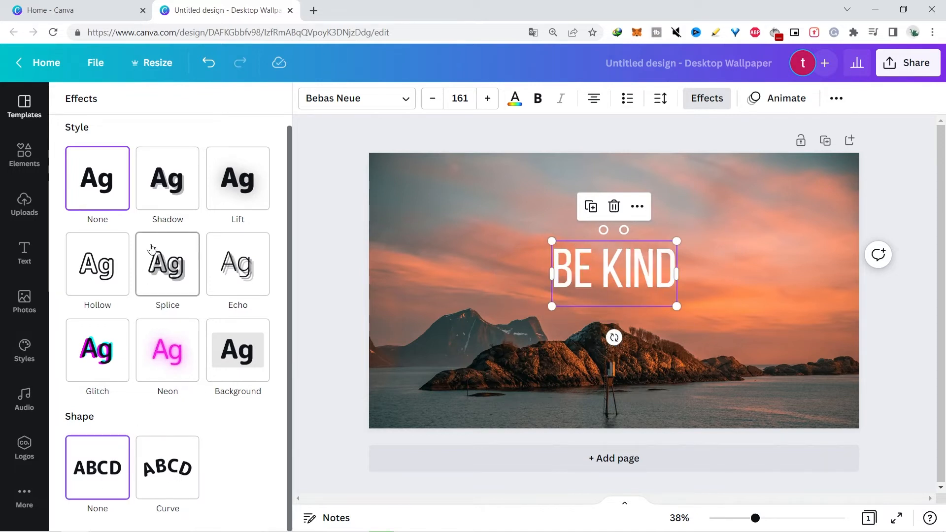
# Apply the Splice style to BE KIND with thickness 42, then curve the text
pyautogui.click(168, 264)
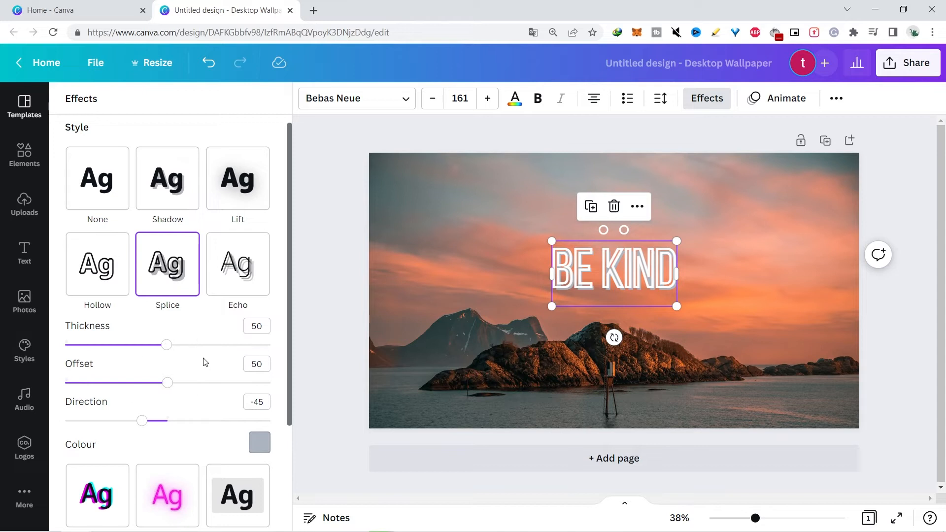
pyautogui.moveTo(166, 345); pyautogui.dragTo(161, 345)
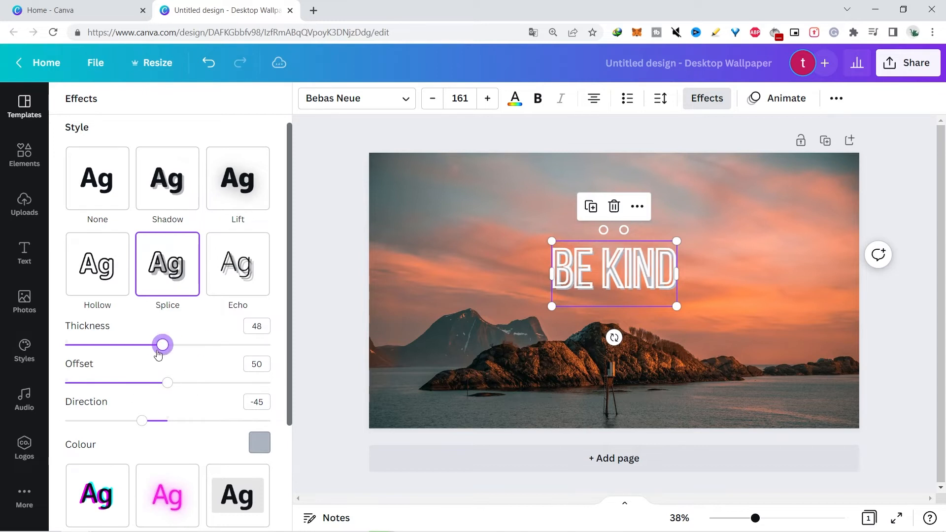
pyautogui.moveTo(163, 345); pyautogui.dragTo(150, 345)
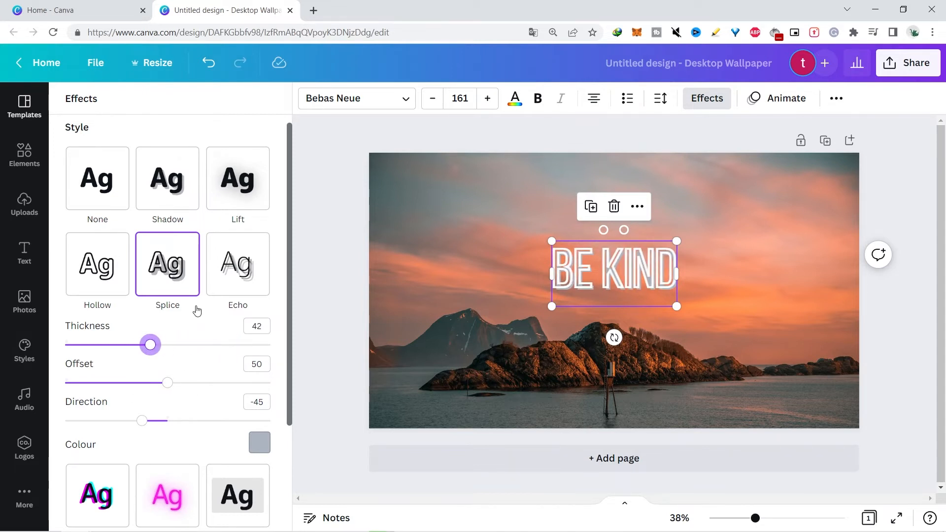
pyautogui.scroll(-3)
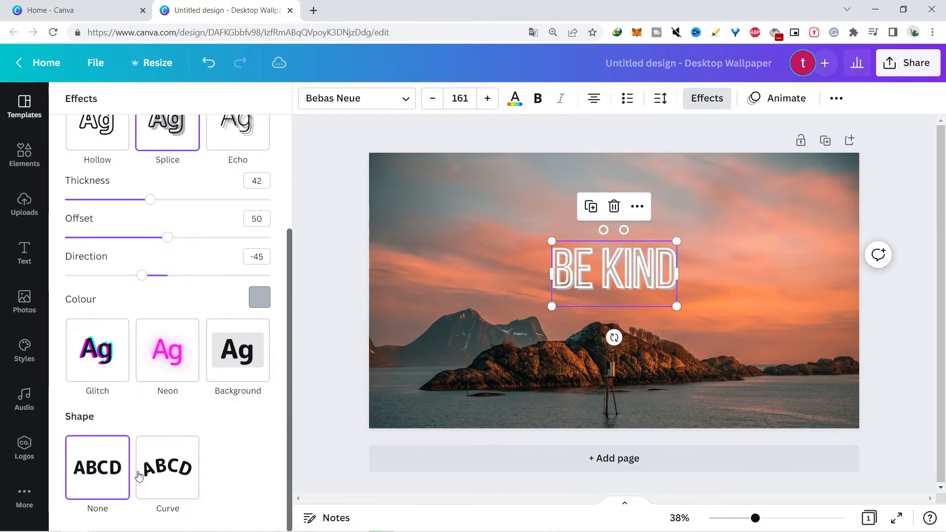
pyautogui.click(168, 307)
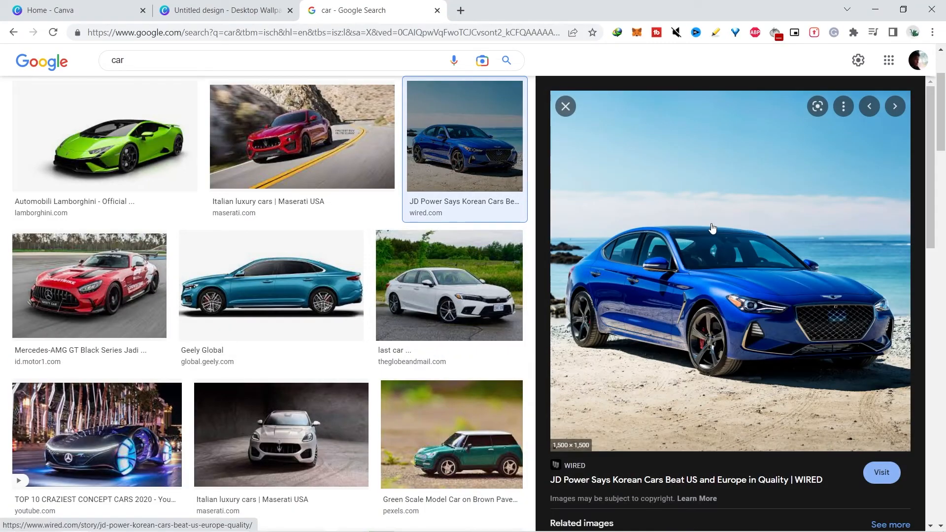
# Carry the blue sedan photo from Google Images into Canva's uploads
pyautogui.rightClick(711, 228)
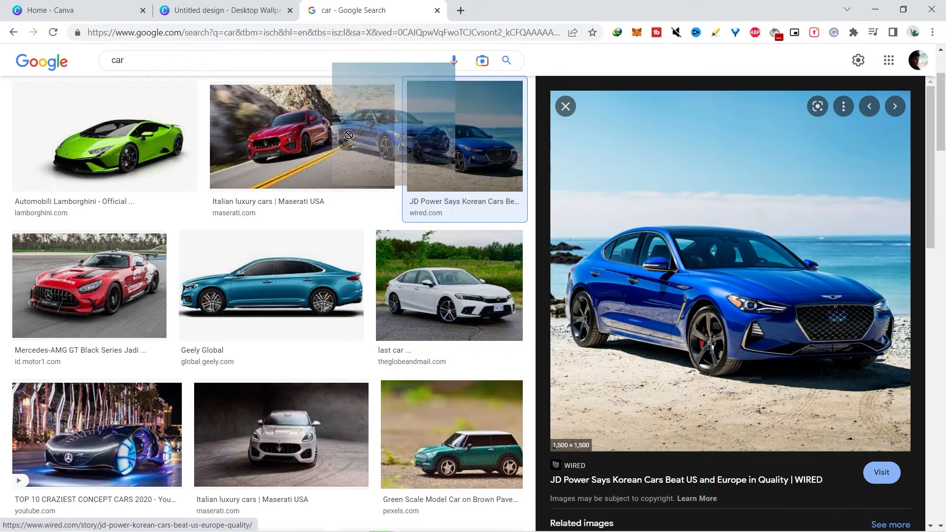
pyautogui.click(224, 10)
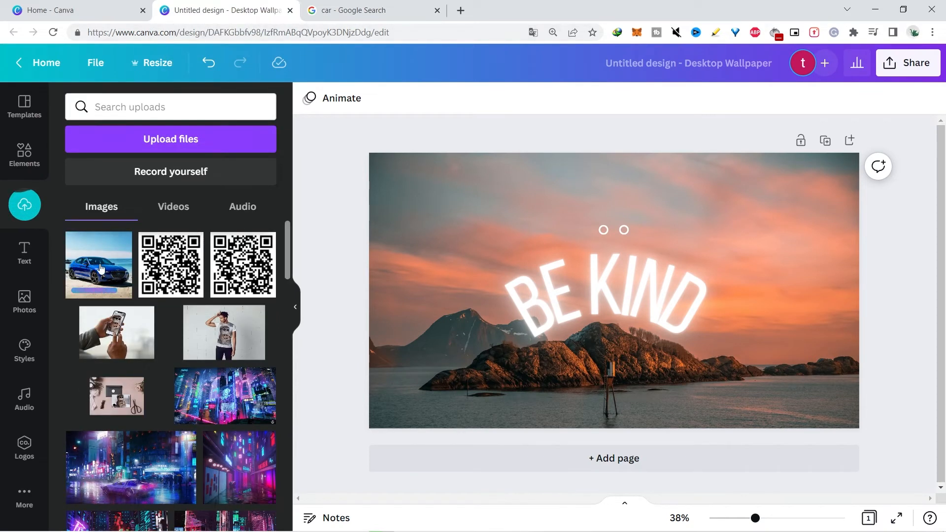
# Switch to a blank Website design with the AERO STORE brand kit logo alongside
pyautogui.click(99, 264)
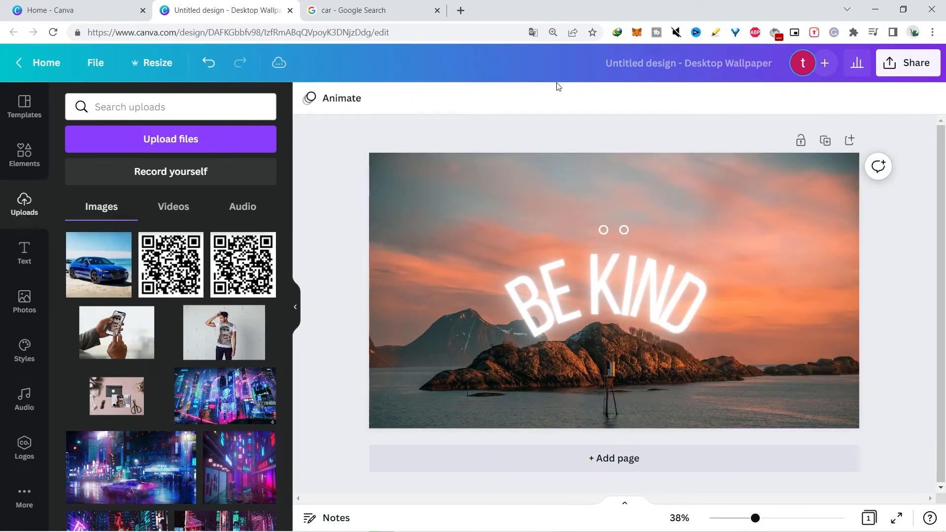
pyautogui.click(362, 10)
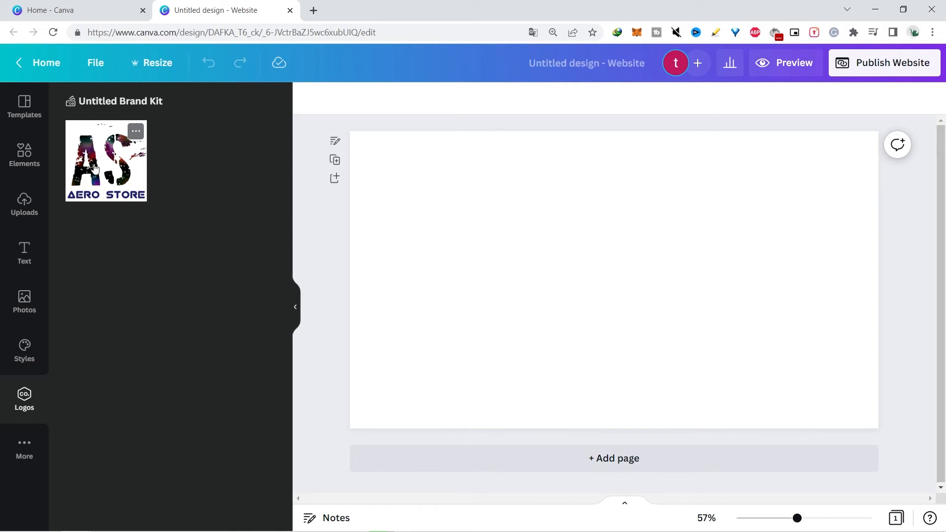
# Show the Brand Kit page with the AERO STORE logo and its five brand colours
pyautogui.click(106, 161)
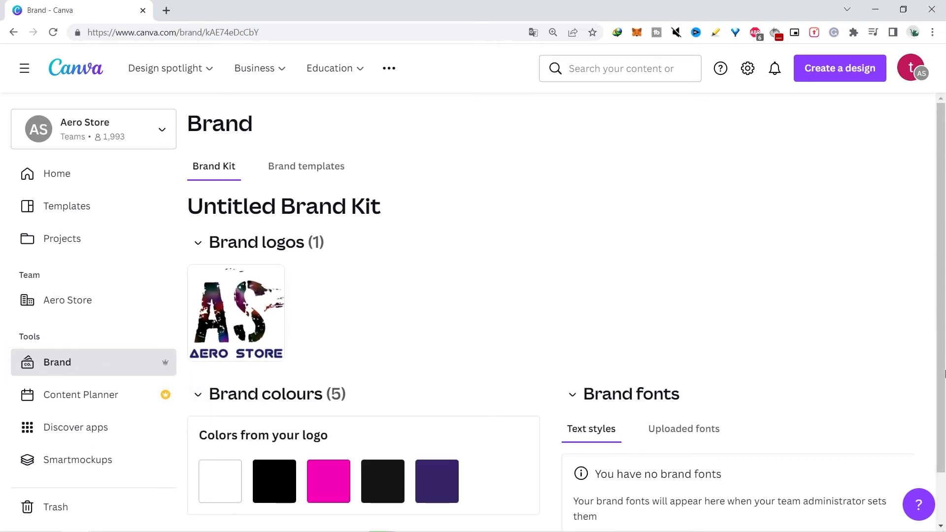
pyautogui.scroll(-3)
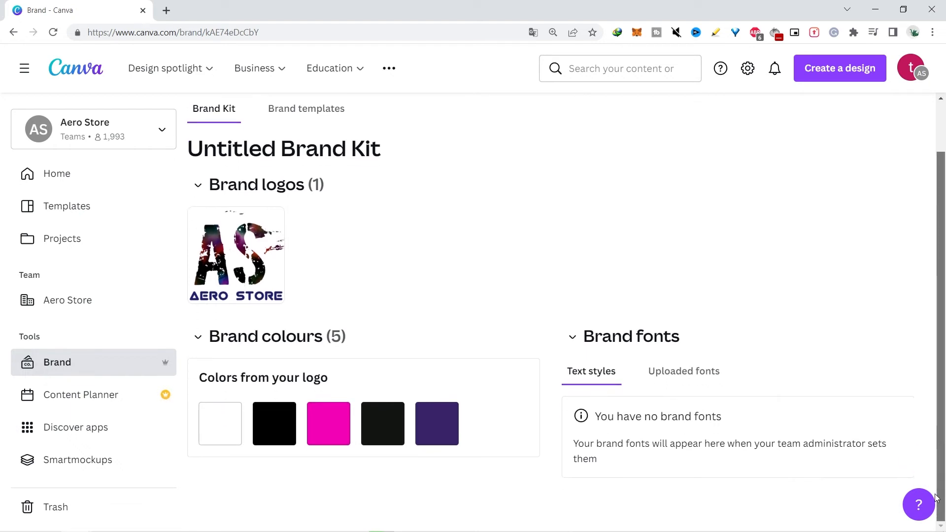
pyautogui.click(236, 255)
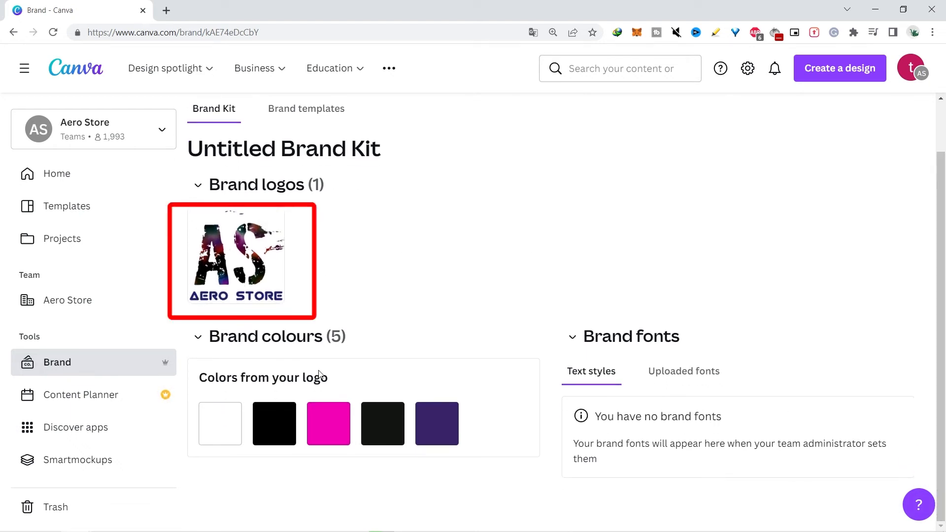
pyautogui.moveTo(355, 336)
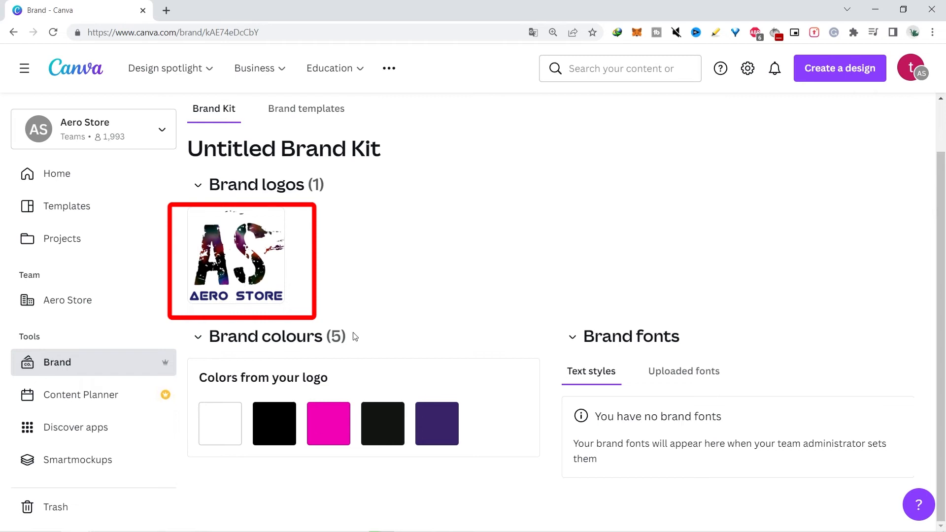
pyautogui.moveTo(294, 354)
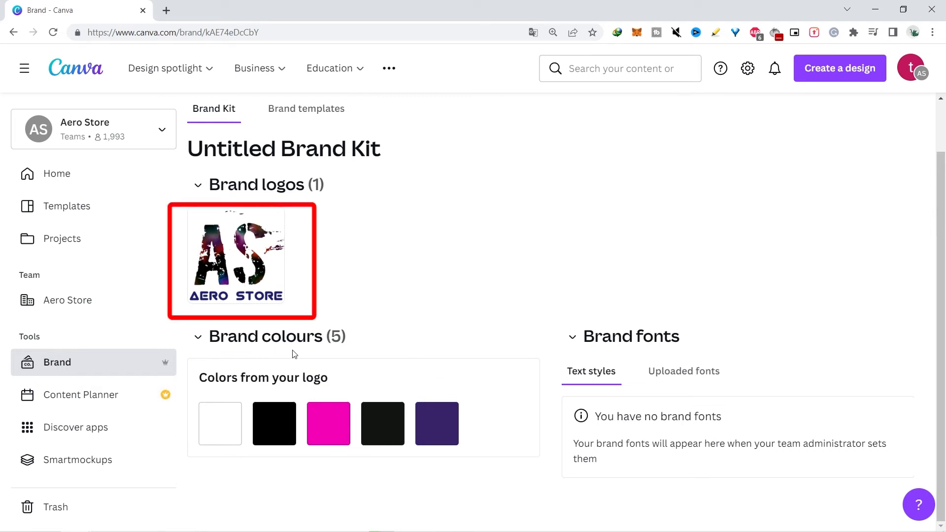
pyautogui.moveTo(261, 194)
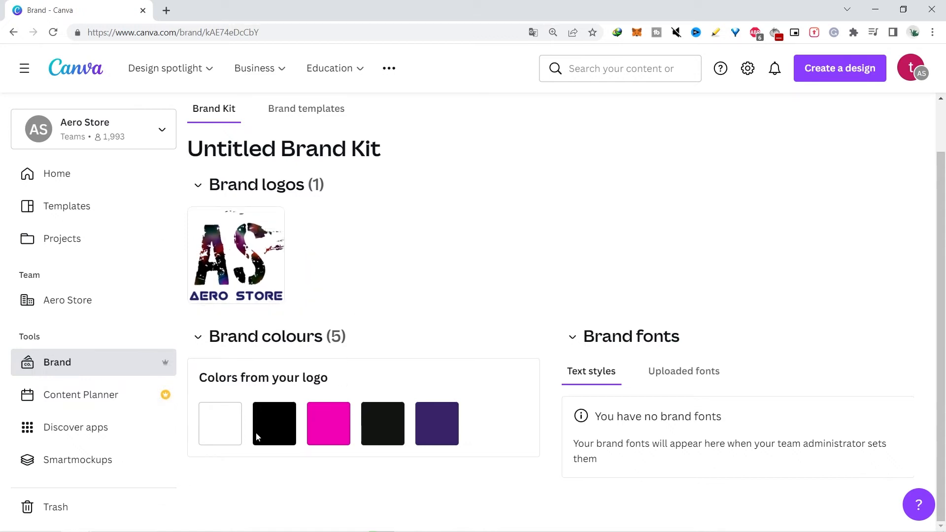
pyautogui.moveTo(245, 195)
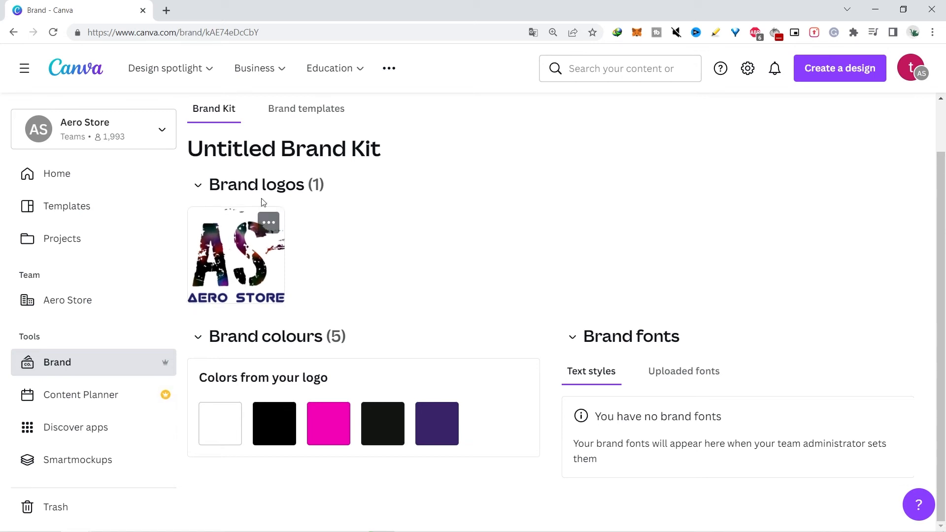
pyautogui.moveTo(329, 242)
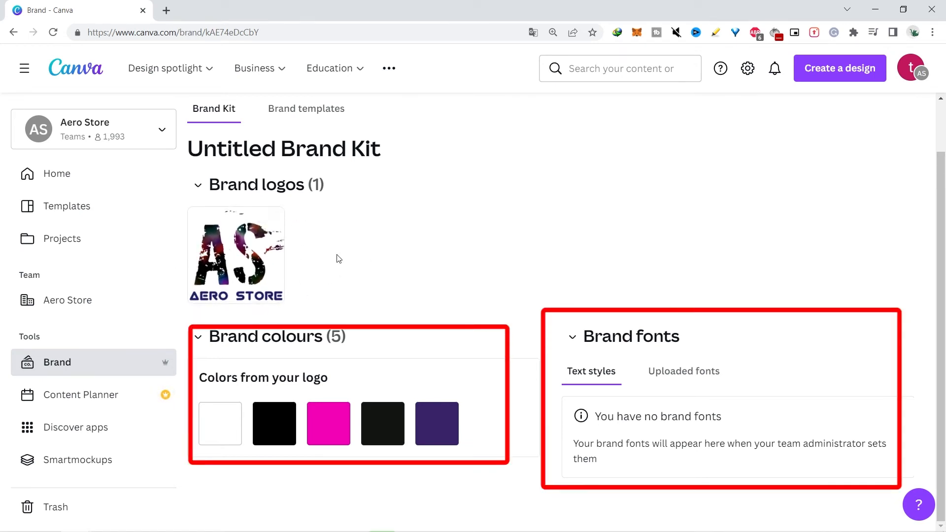
pyautogui.moveTo(359, 260)
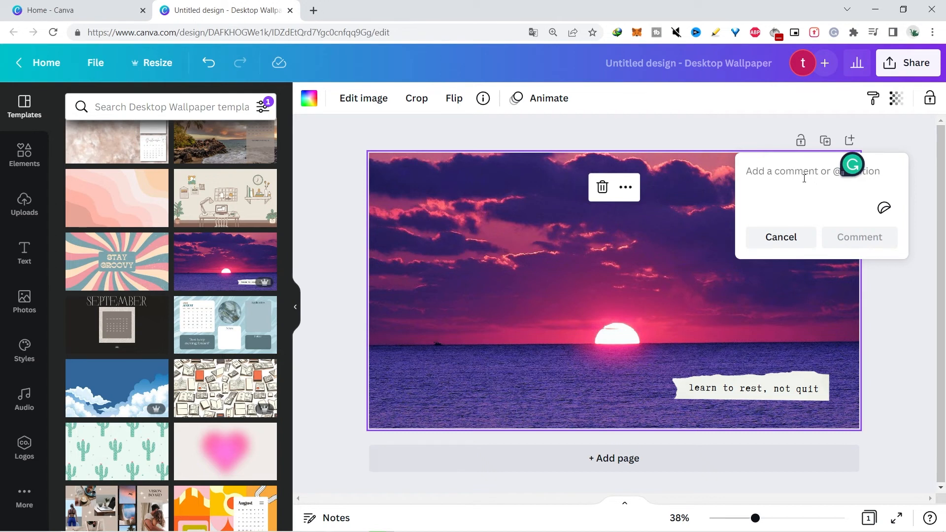
# Write a comment mentioning a teammate with '@' that reads 'buy me coffee hahaha'
pyautogui.write('@adinda hajar')
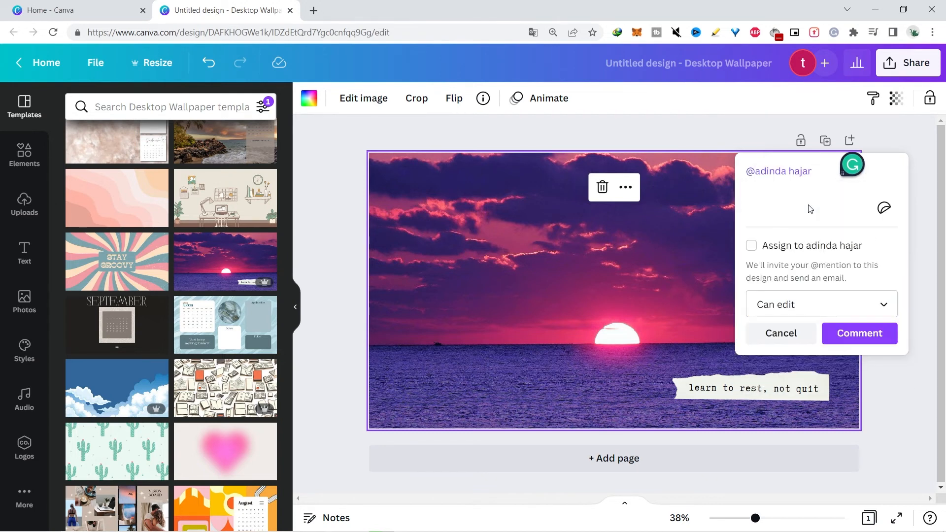
pyautogui.write('buy me coffee')
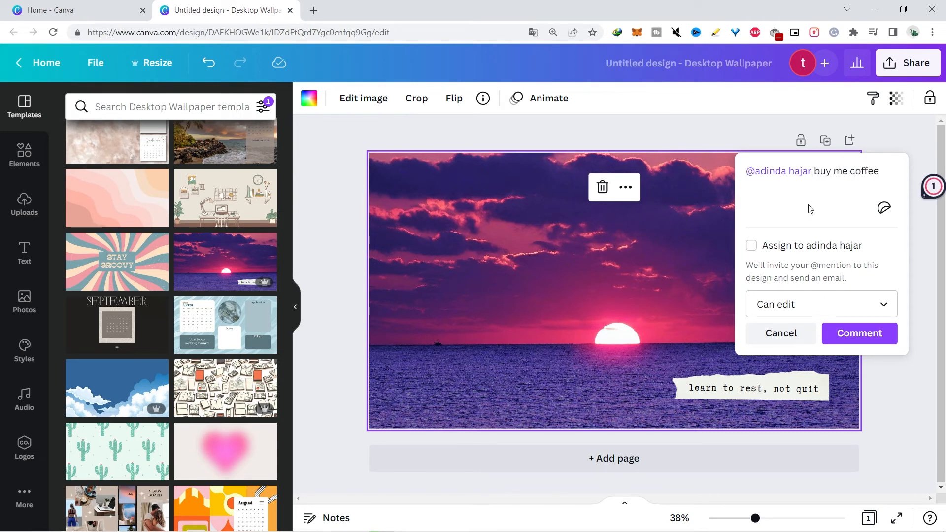
pyautogui.write('hahaha')
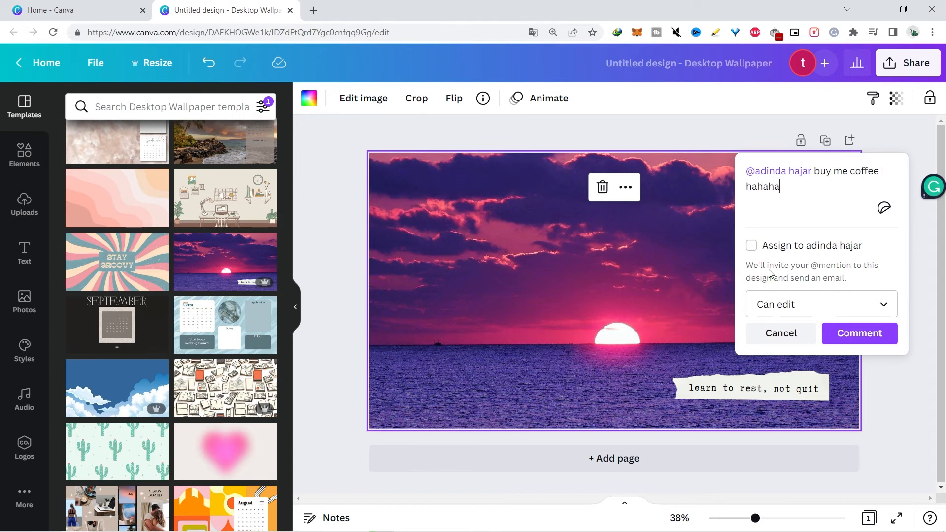
pyautogui.moveTo(763, 250)
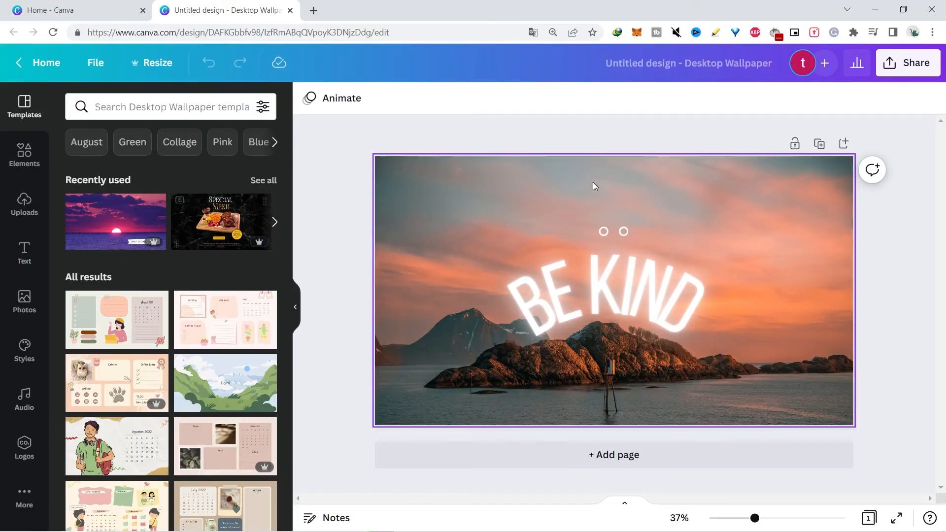
# Enable Show rulers and guides and Show margins from File, then confirm both are checked
pyautogui.click(94, 63)
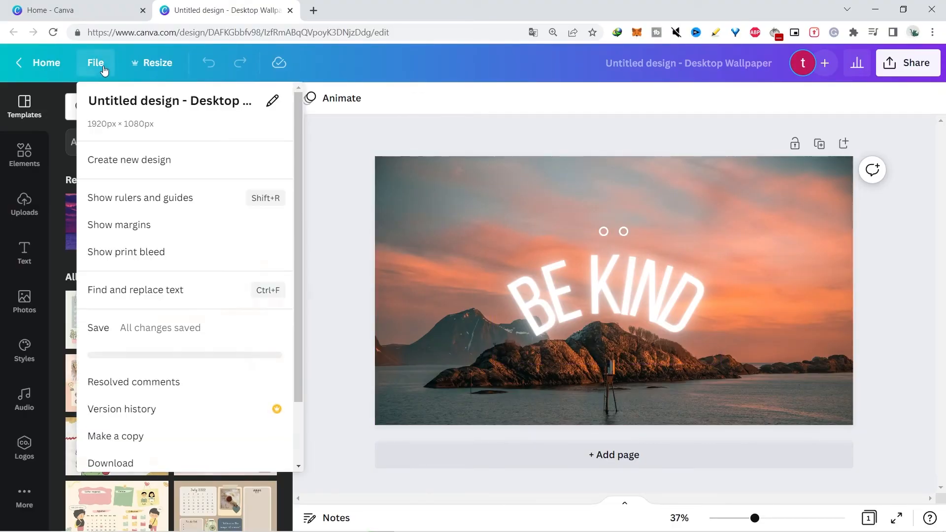
pyautogui.click(95, 63)
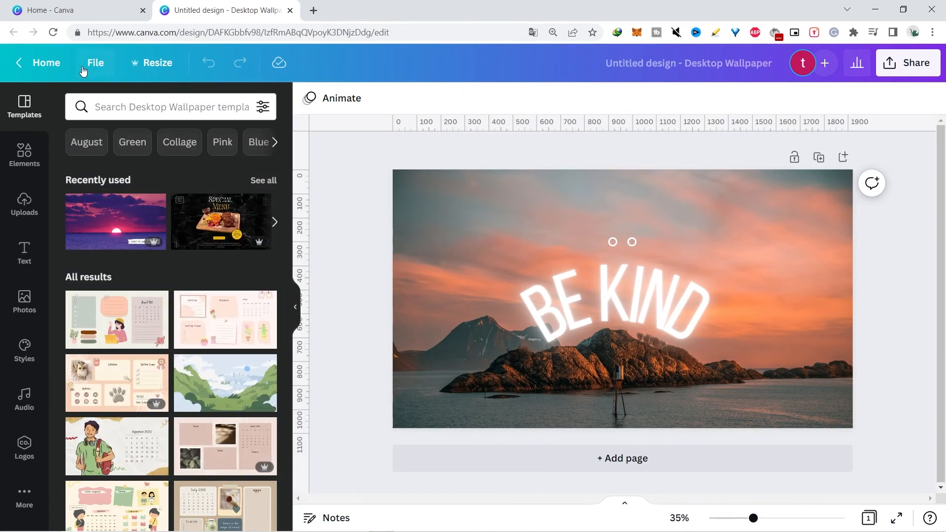
pyautogui.click(95, 63)
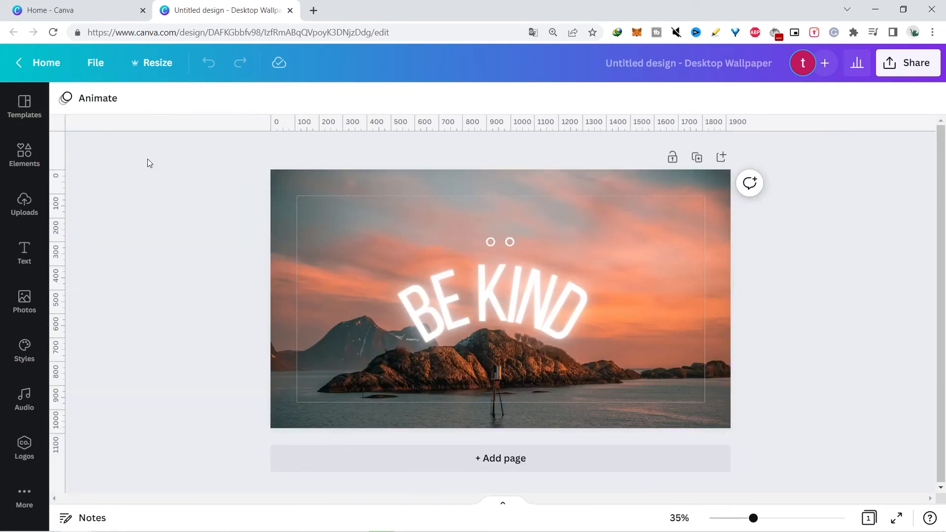
pyautogui.moveTo(94, 63)
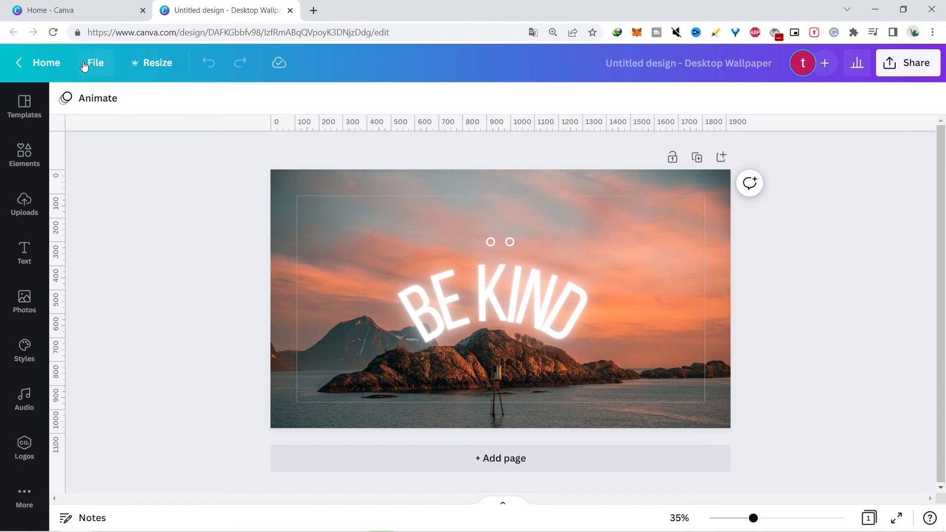
pyautogui.click(95, 63)
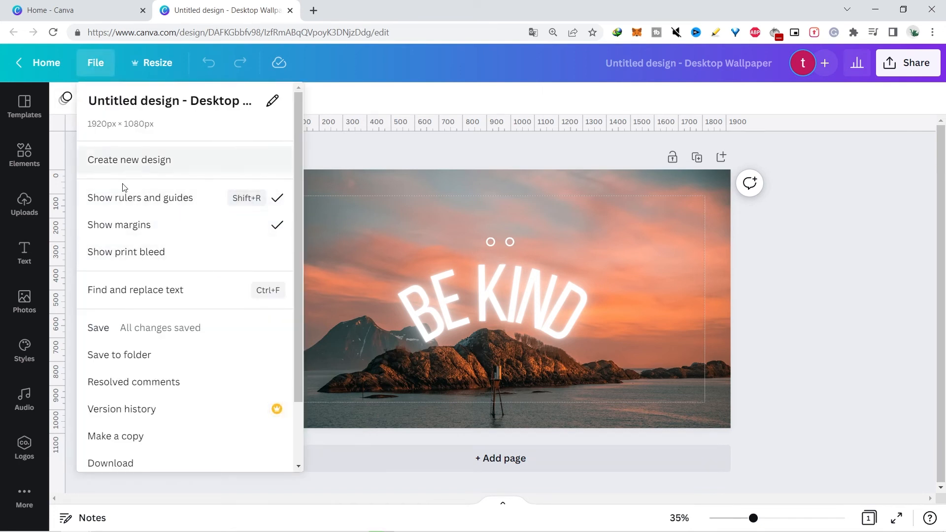
pyautogui.moveTo(185, 276)
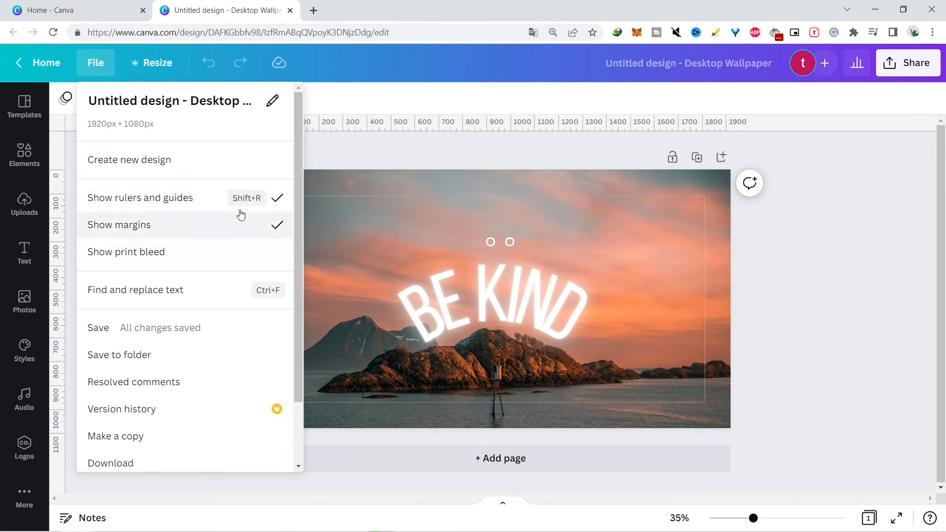
pyautogui.moveTo(211, 232)
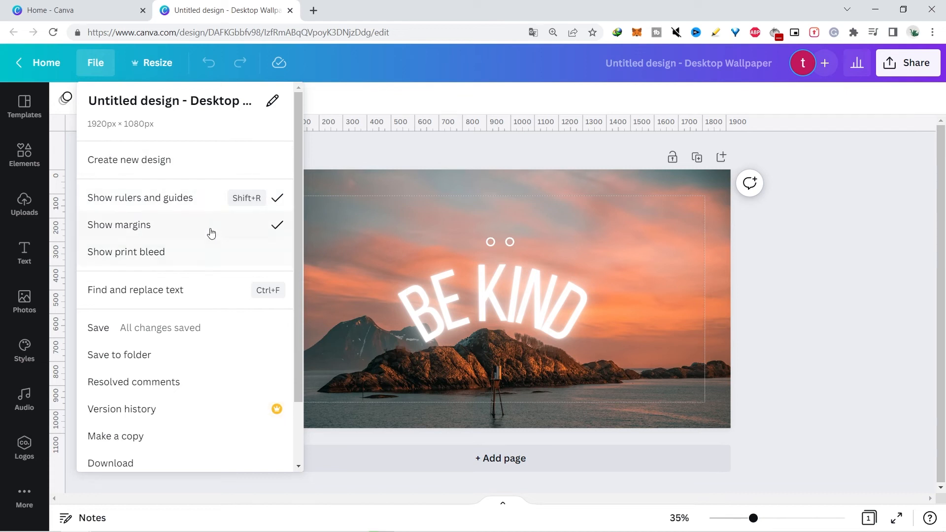
pyautogui.moveTo(186, 175)
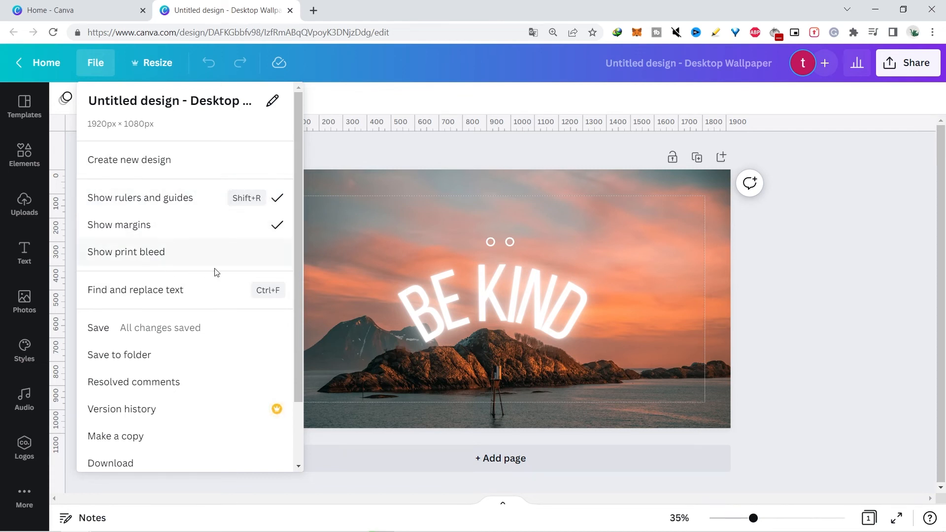
pyautogui.moveTo(258, 245)
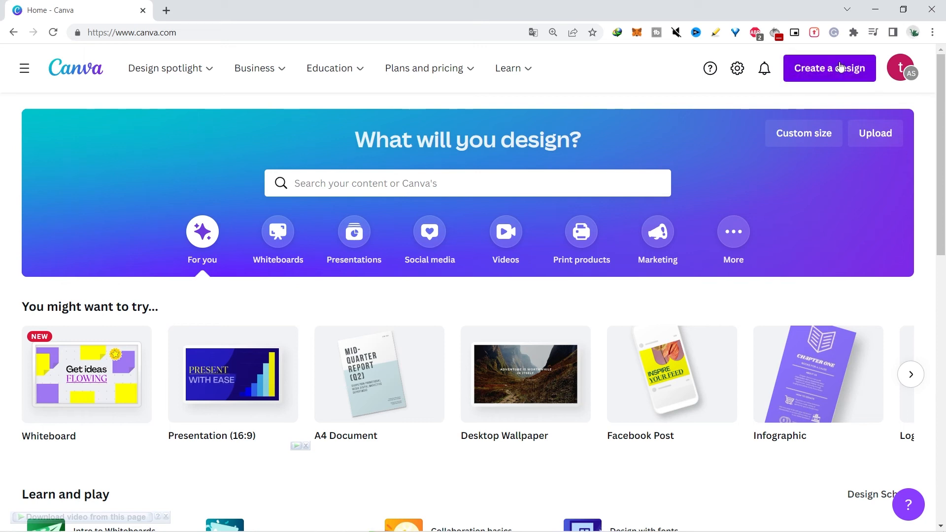
# Create a new Logo design and apply the Purple And Green Modern Witch E-Sports Team template
pyautogui.click(829, 68)
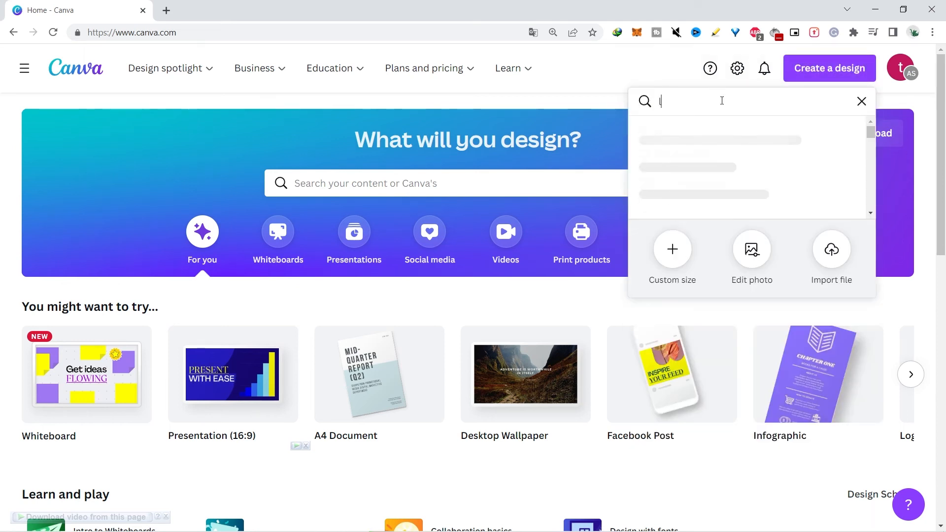
pyautogui.write('ogo')
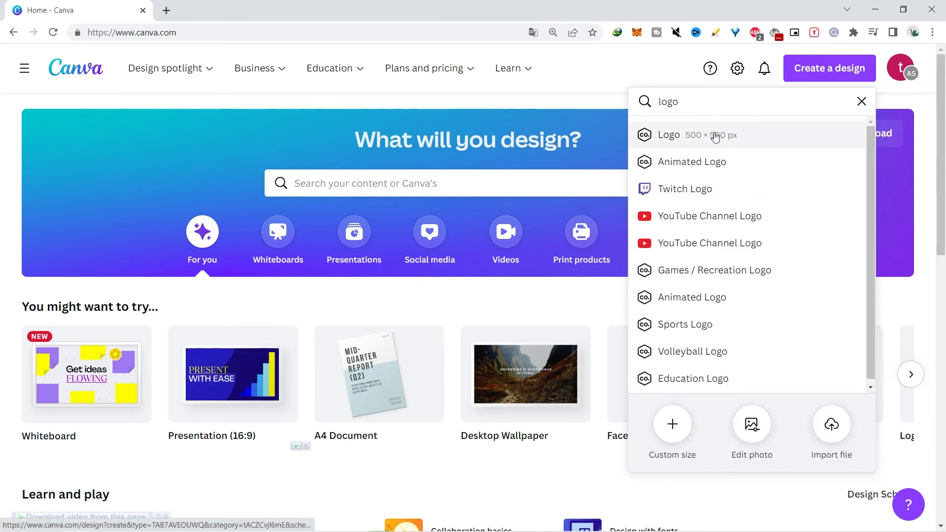
pyautogui.click(668, 135)
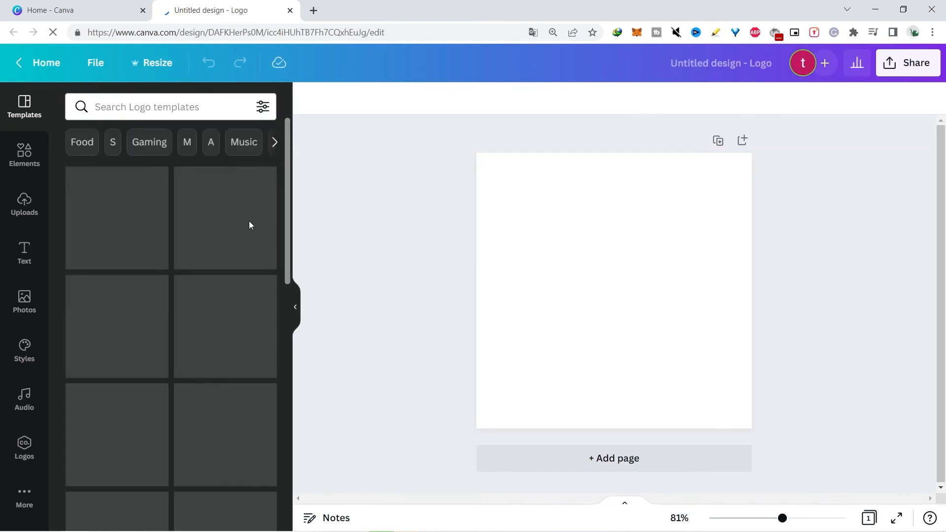
pyautogui.click(116, 217)
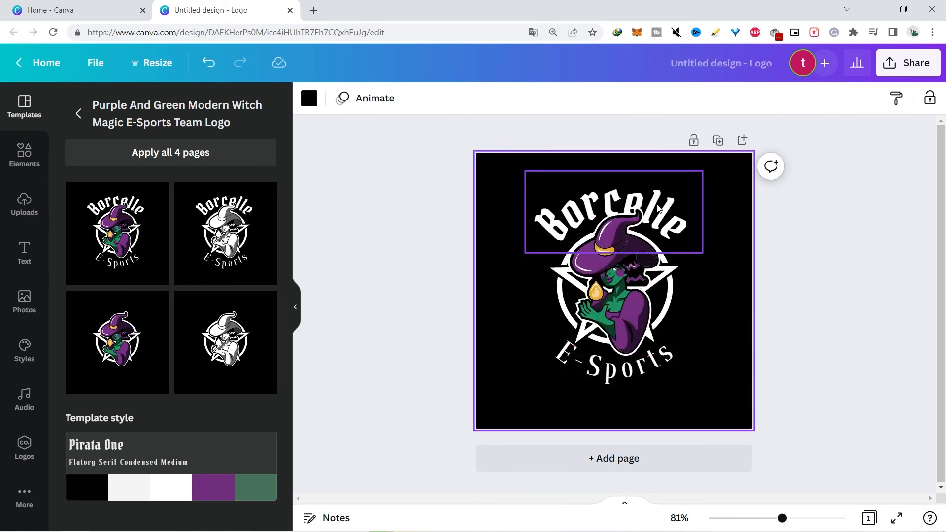
pyautogui.click(614, 211)
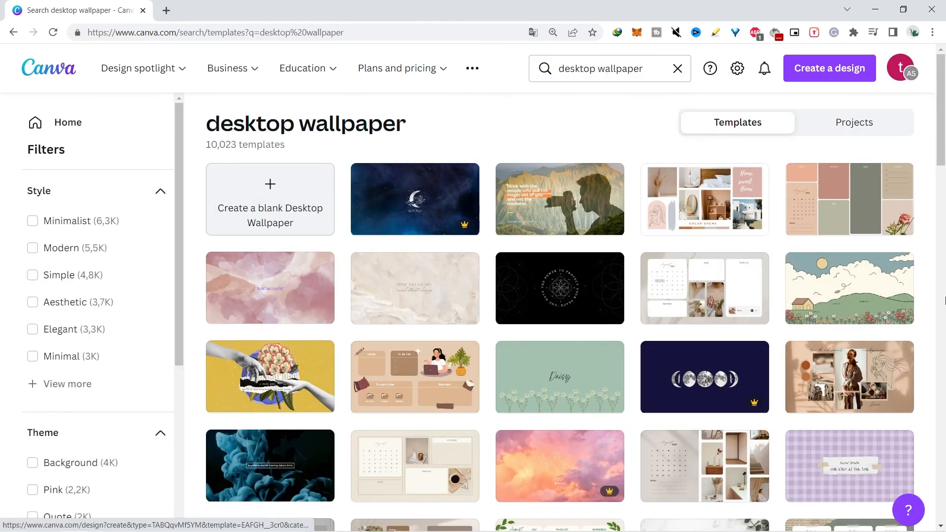
# Scroll through the desktop wallpaper template results, then the 'cute' search results
pyautogui.scroll(-3)
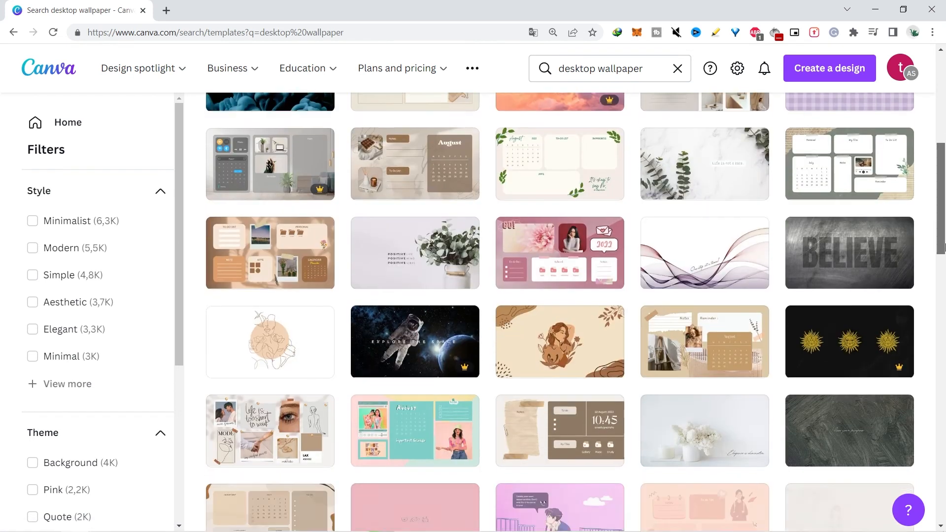
pyautogui.scroll(-3)
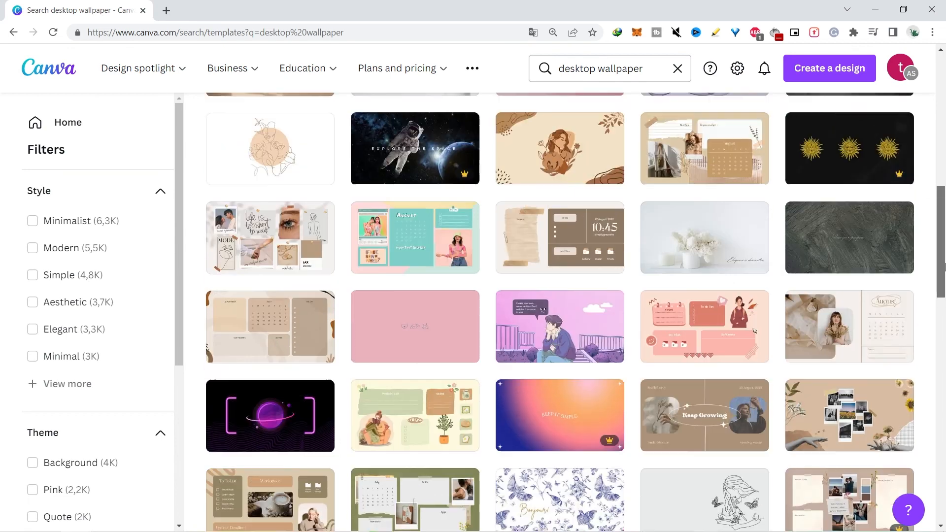
pyautogui.scroll(3)
pyautogui.write('cute')
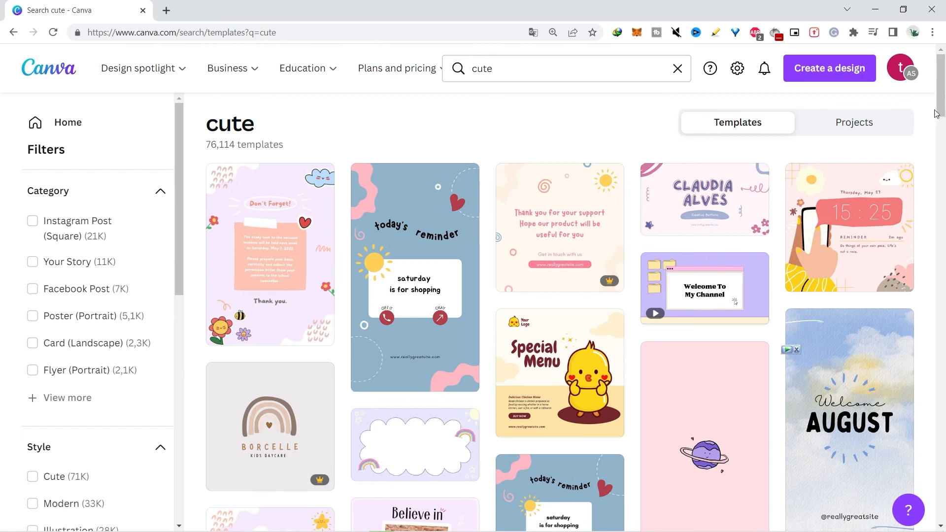
pyautogui.scroll(-3)
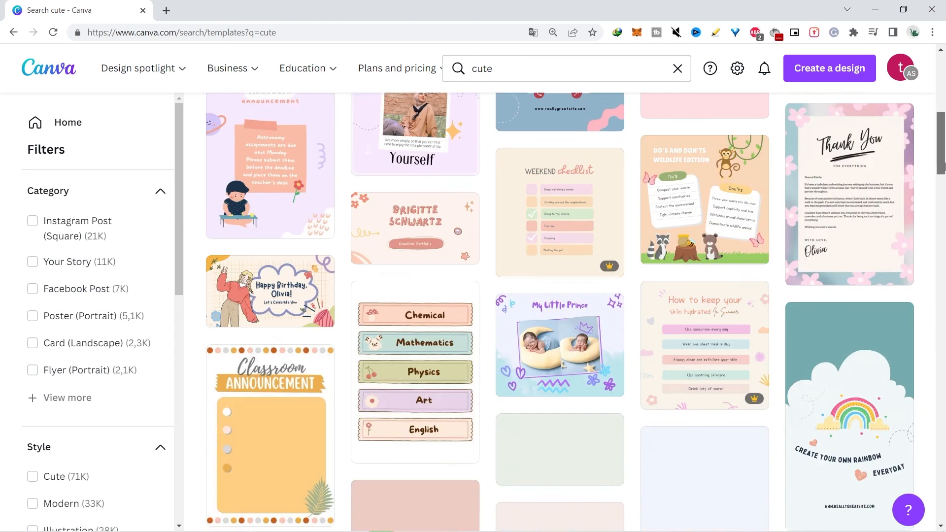